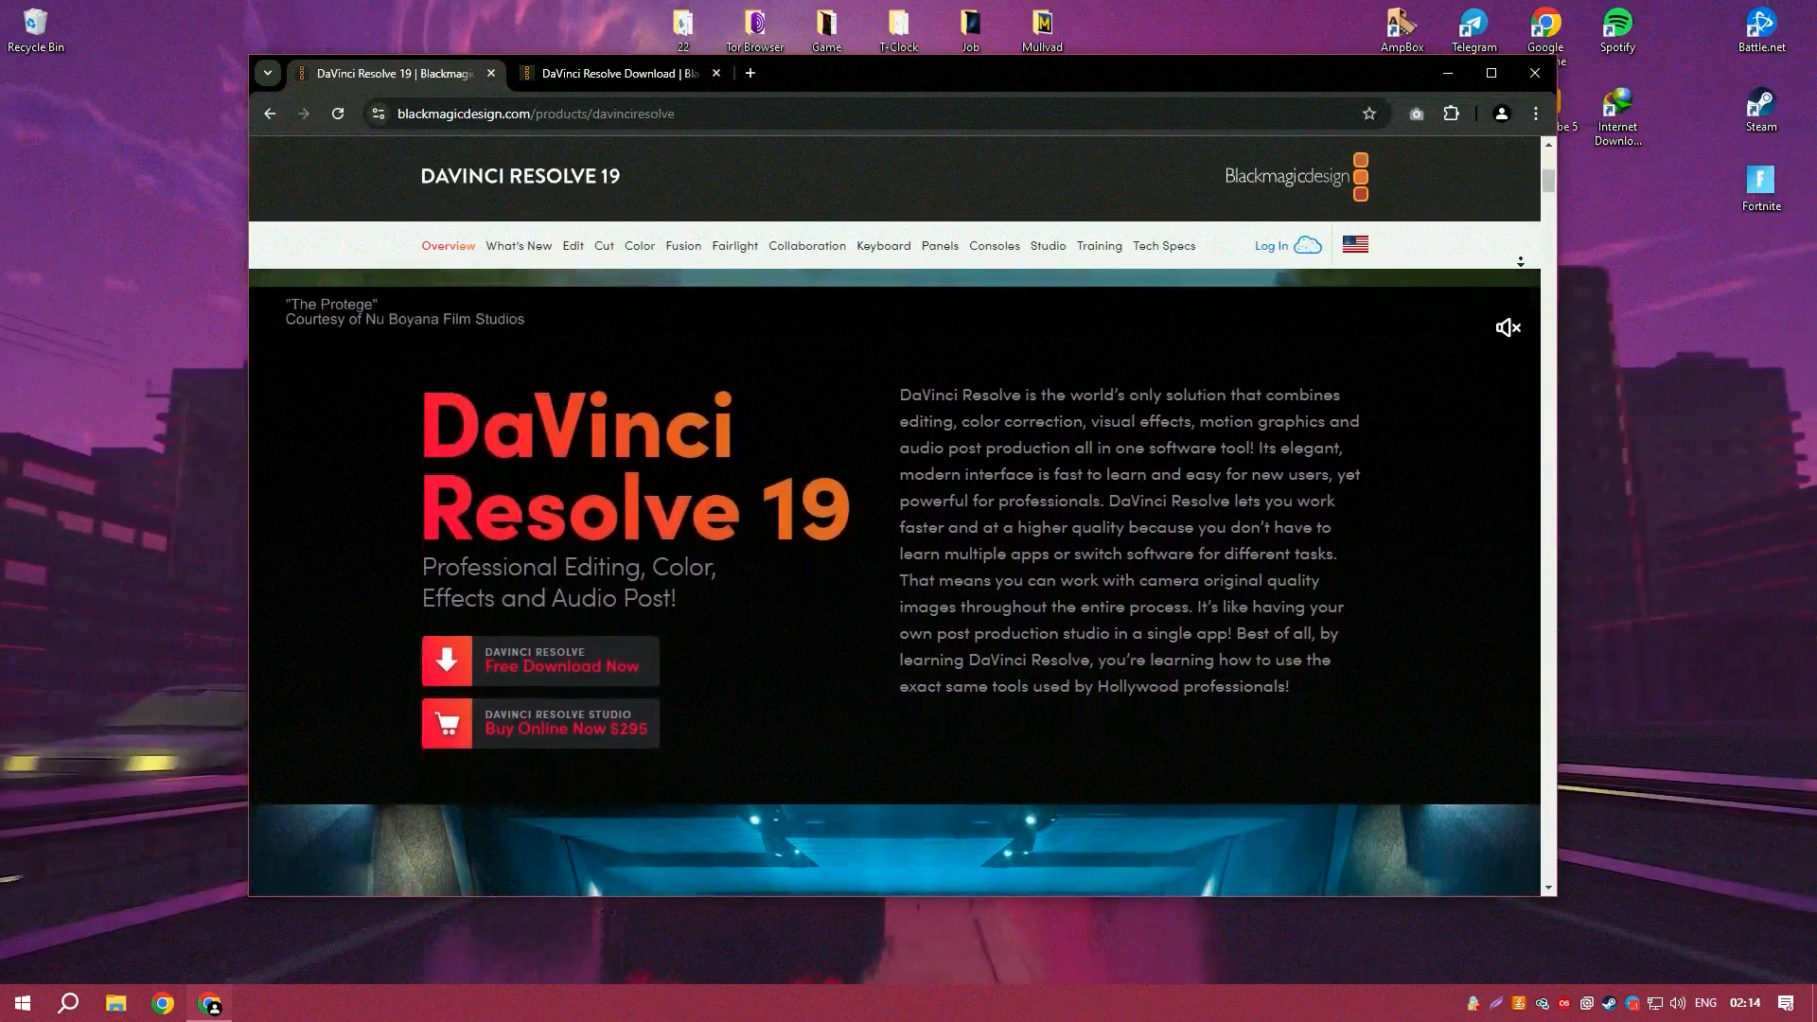
Scroll through the Blackmagic Design page and start the free DaVinci Resolve download
{"action": "scroll", "scroll_direction": "down", "scroll_amount": 3}
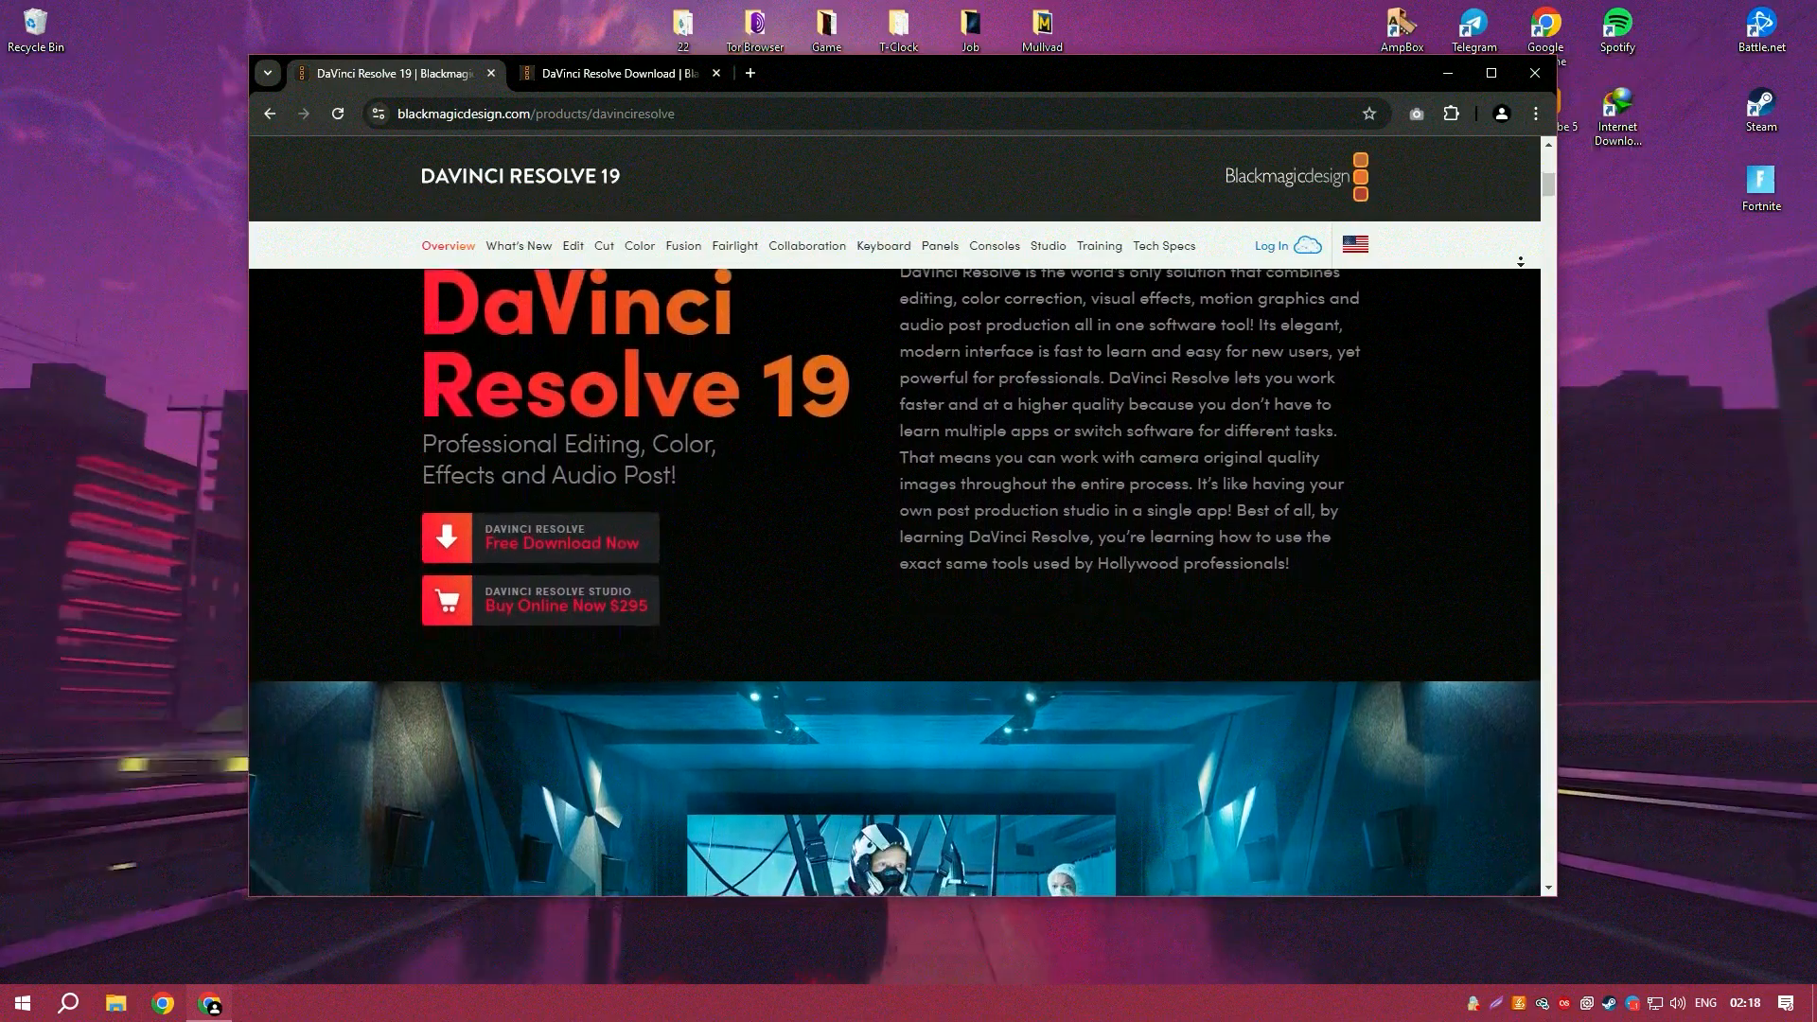
{"action": "scroll", "scroll_direction": "down", "scroll_amount": 3}
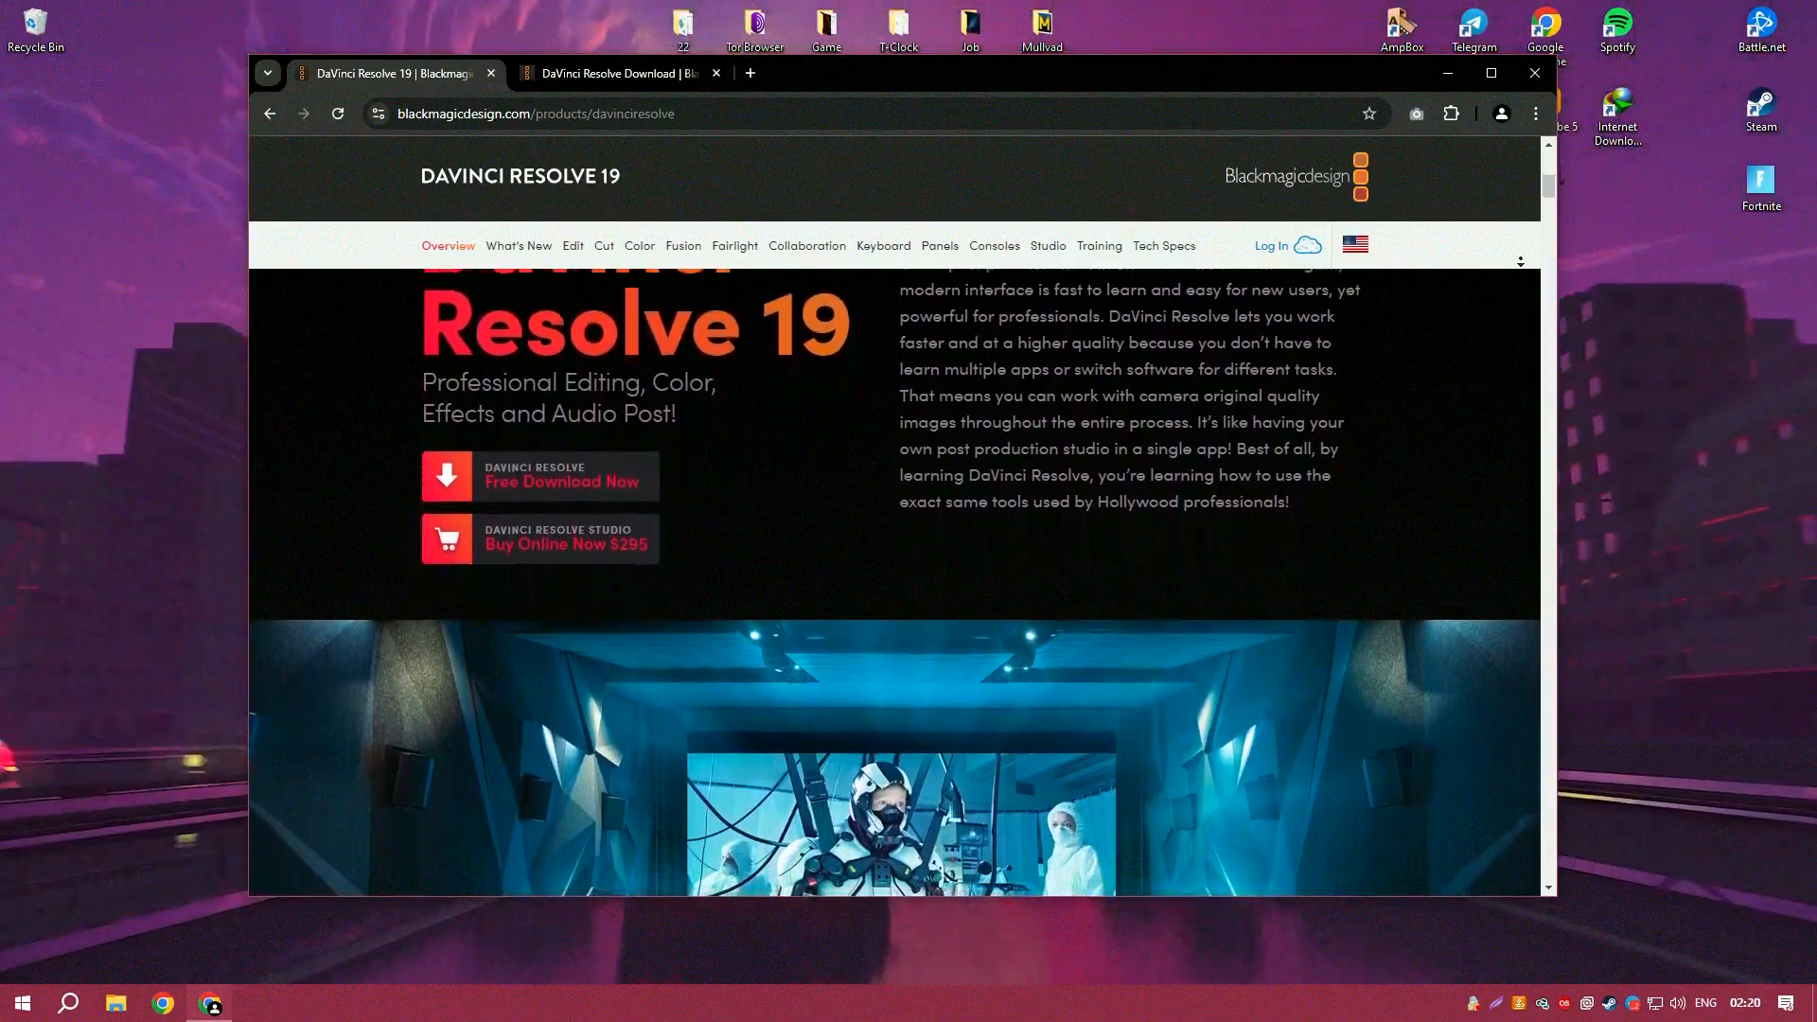
{"action": "scroll", "scroll_direction": "down", "scroll_amount": 3}
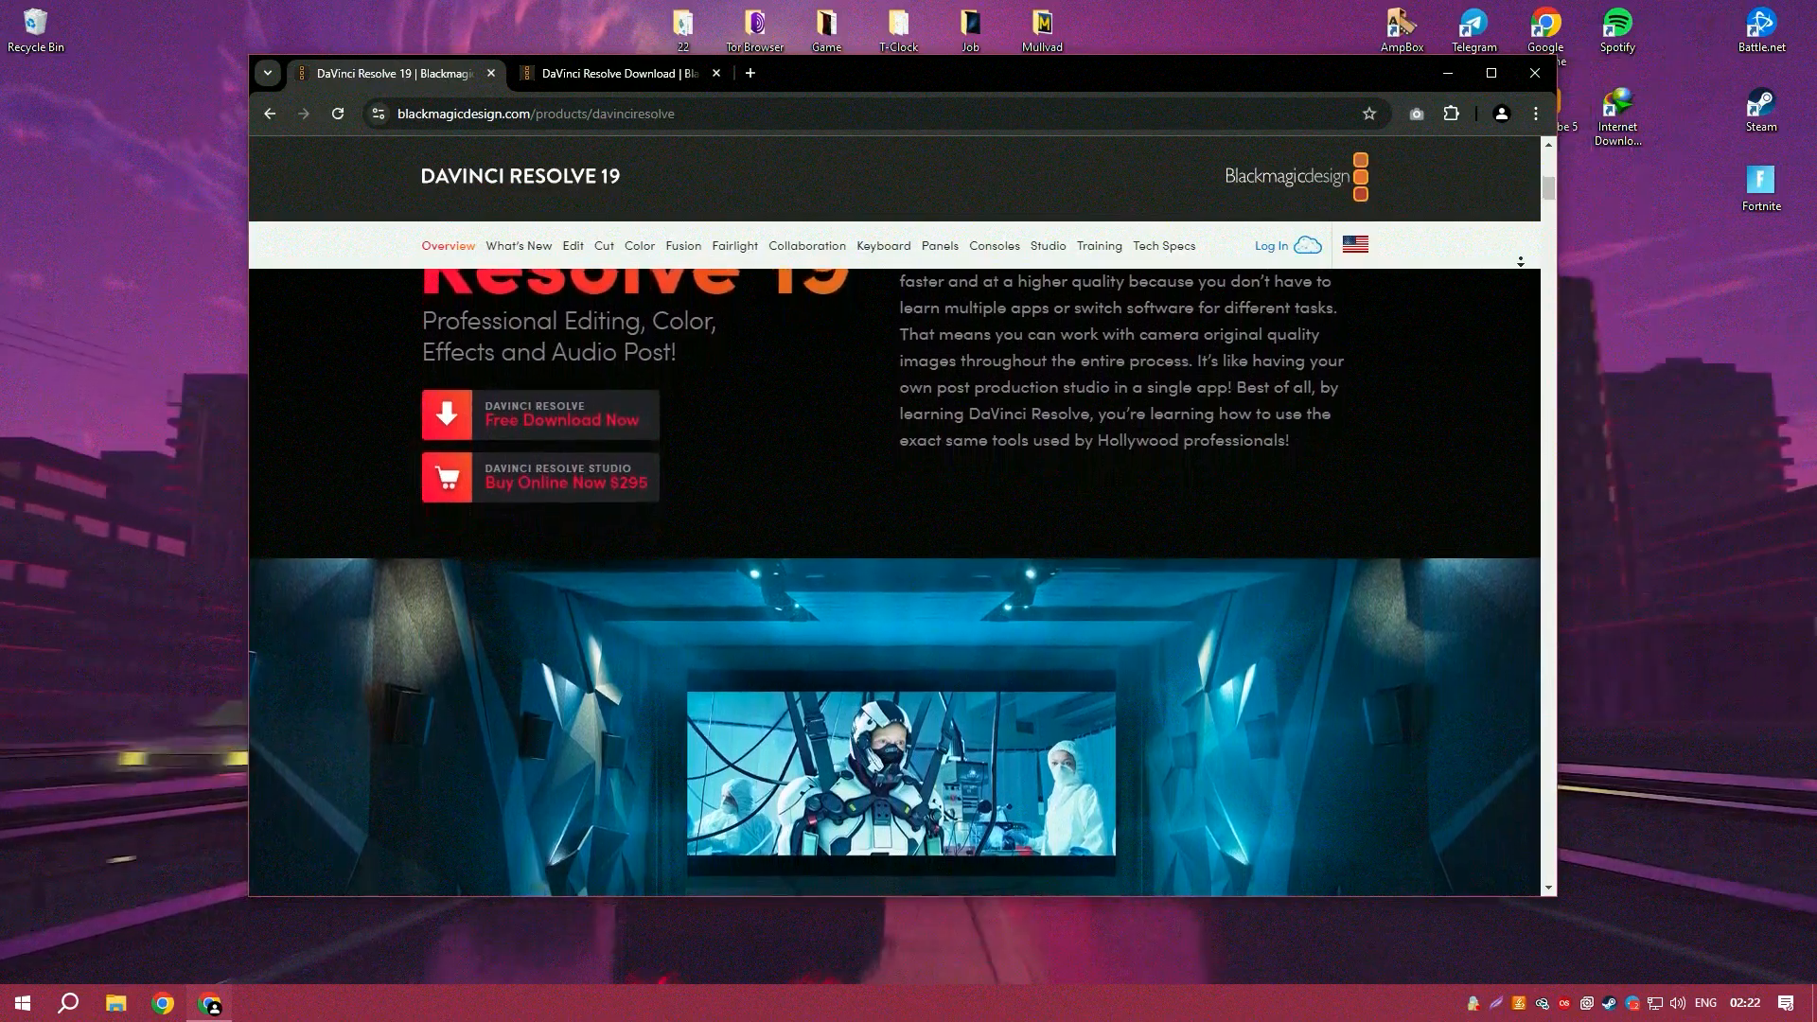
{"action": "scroll", "scroll_direction": "down", "scroll_amount": 3}
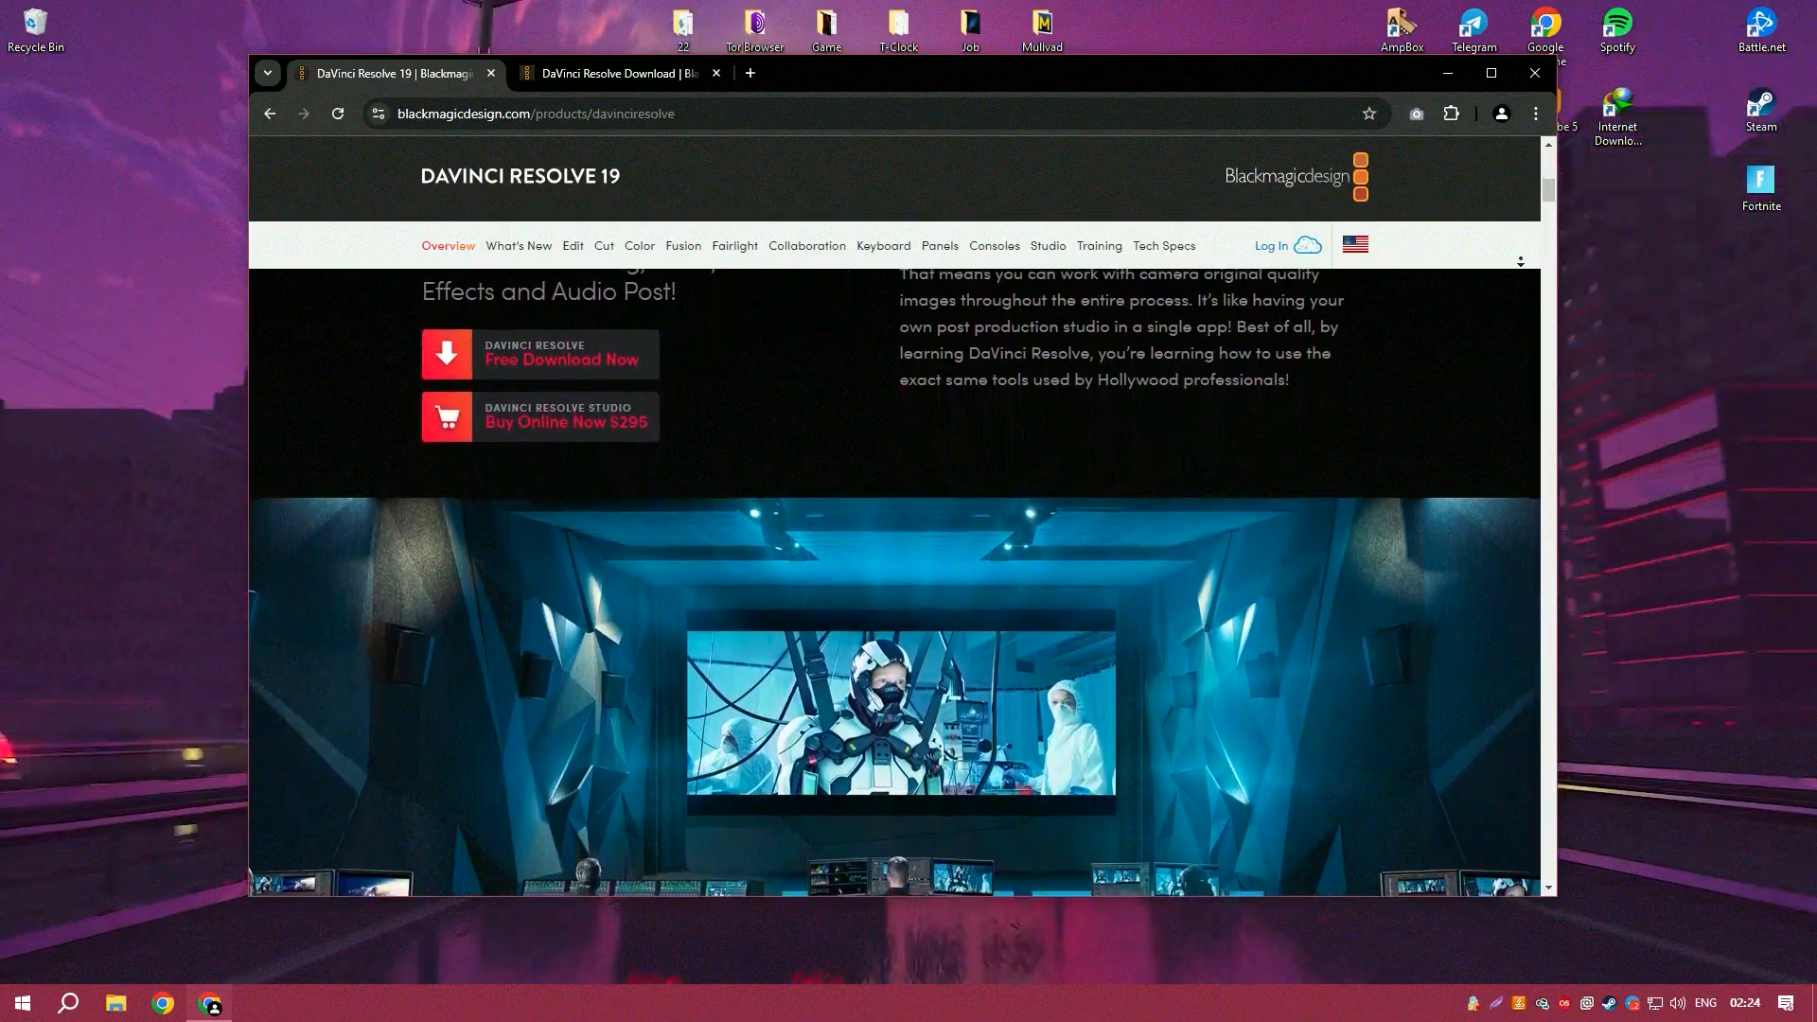
{"action": "scroll", "scroll_direction": "down", "scroll_amount": 3}
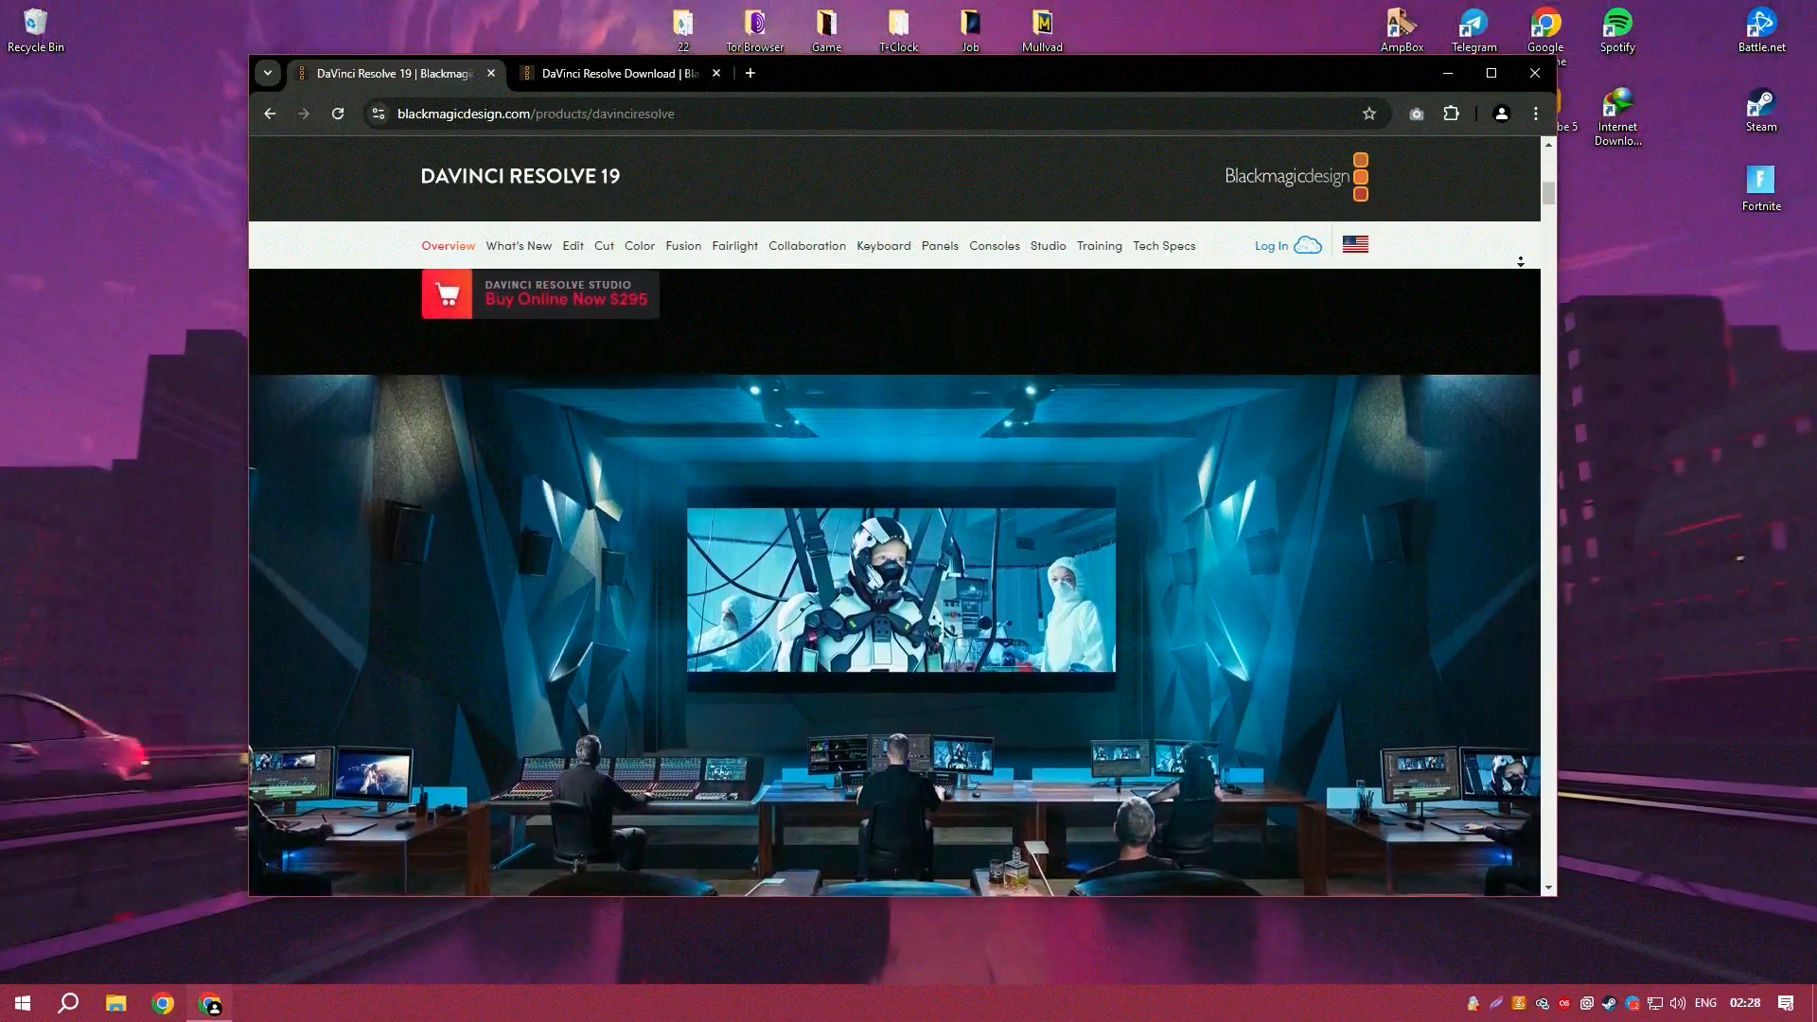
{"action": "scroll", "scroll_direction": "down", "scroll_amount": 3}
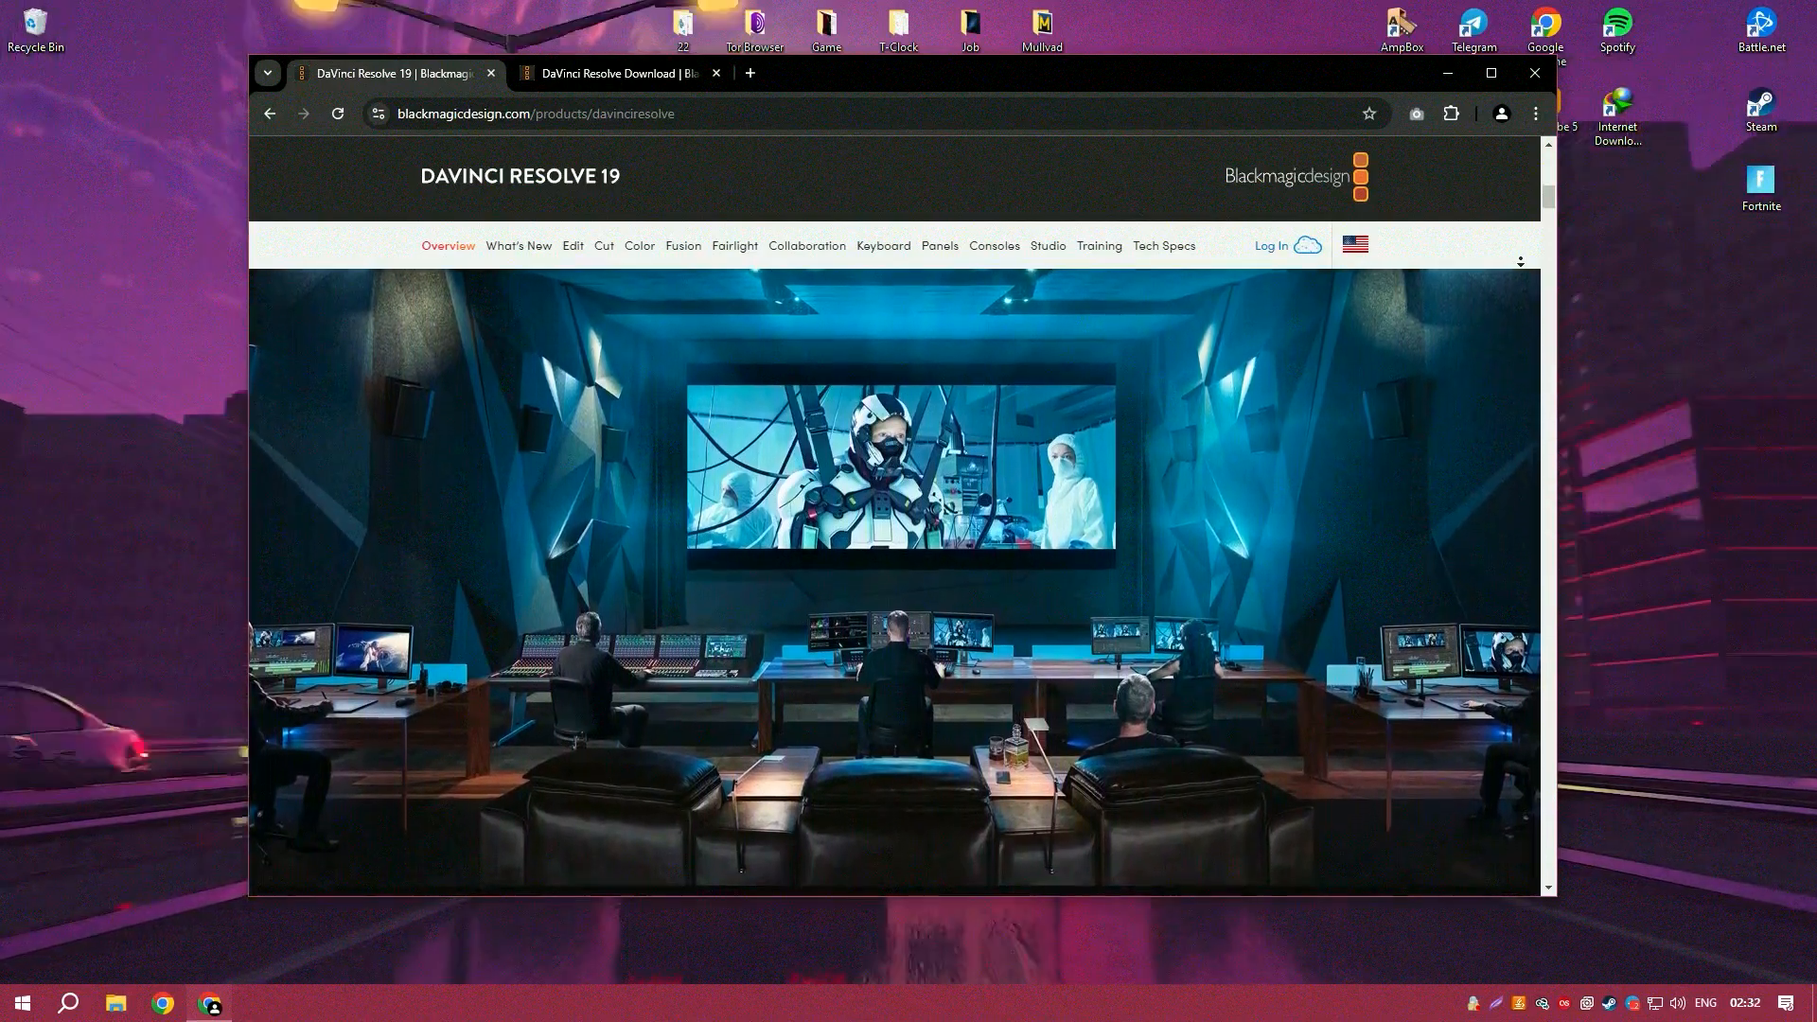
{"action": "scroll", "scroll_direction": "down", "scroll_amount": 3}
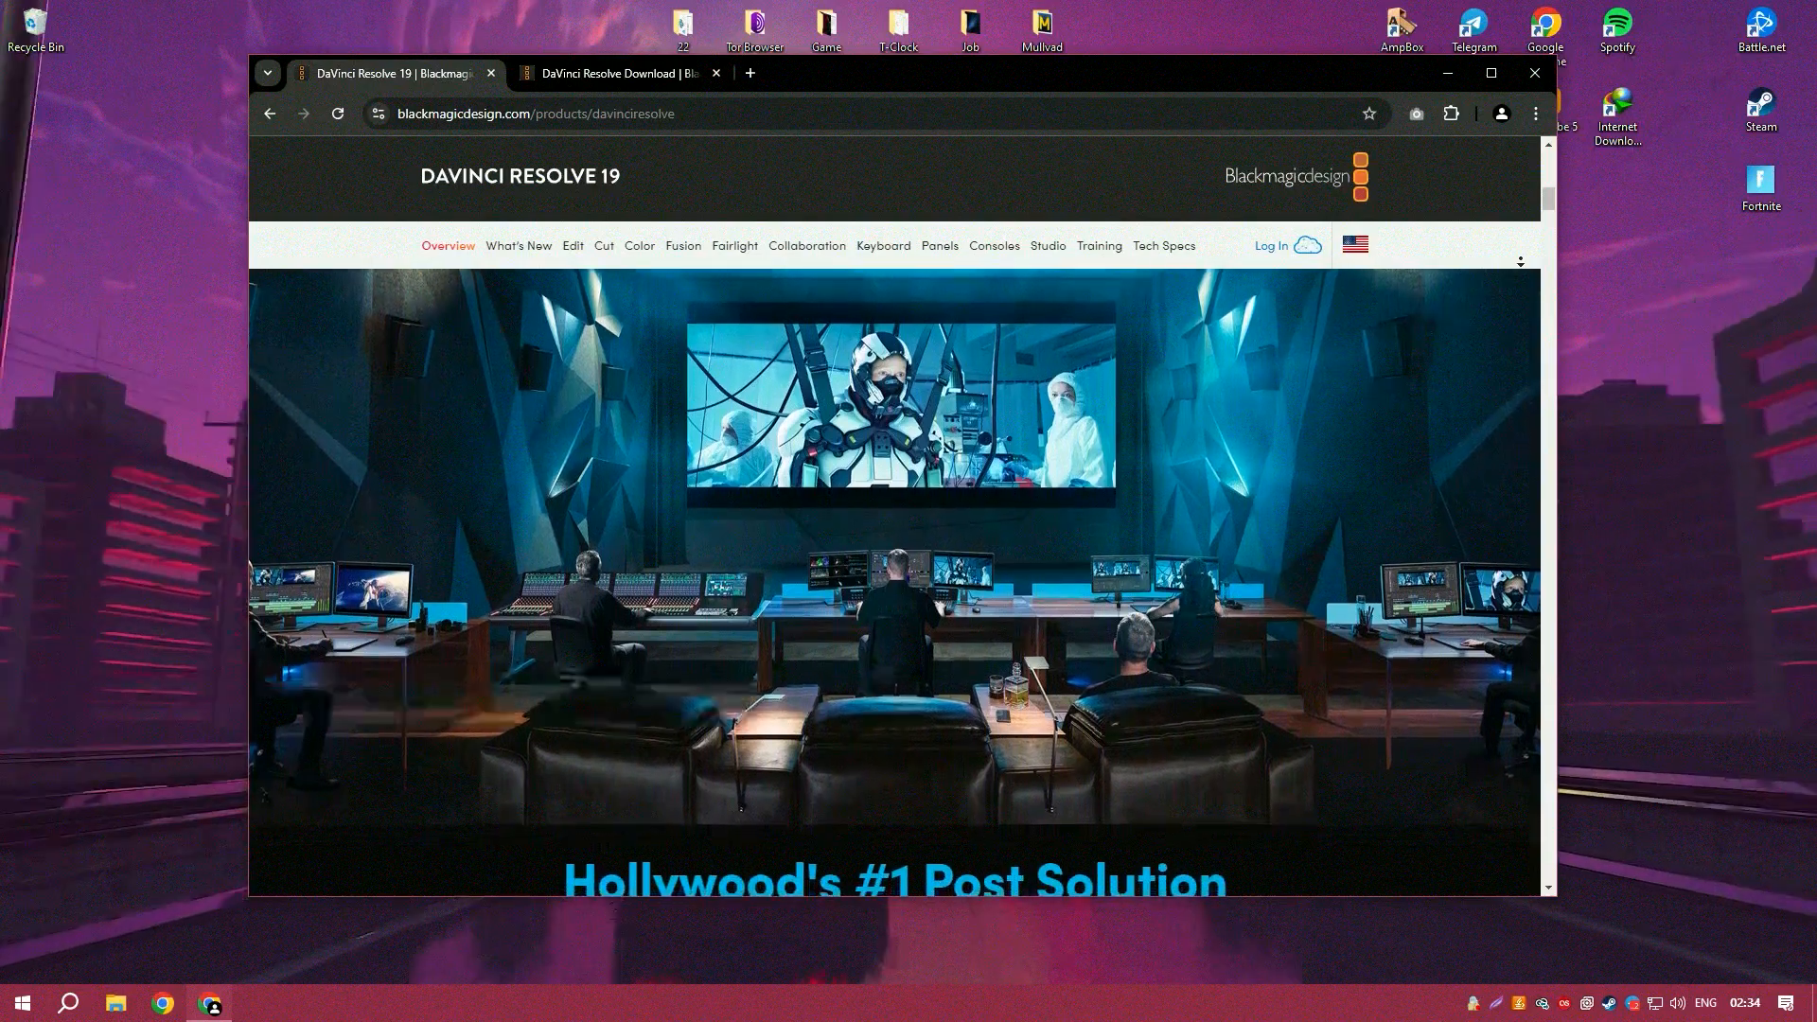
{"action": "scroll", "scroll_direction": "down", "scroll_amount": 3}
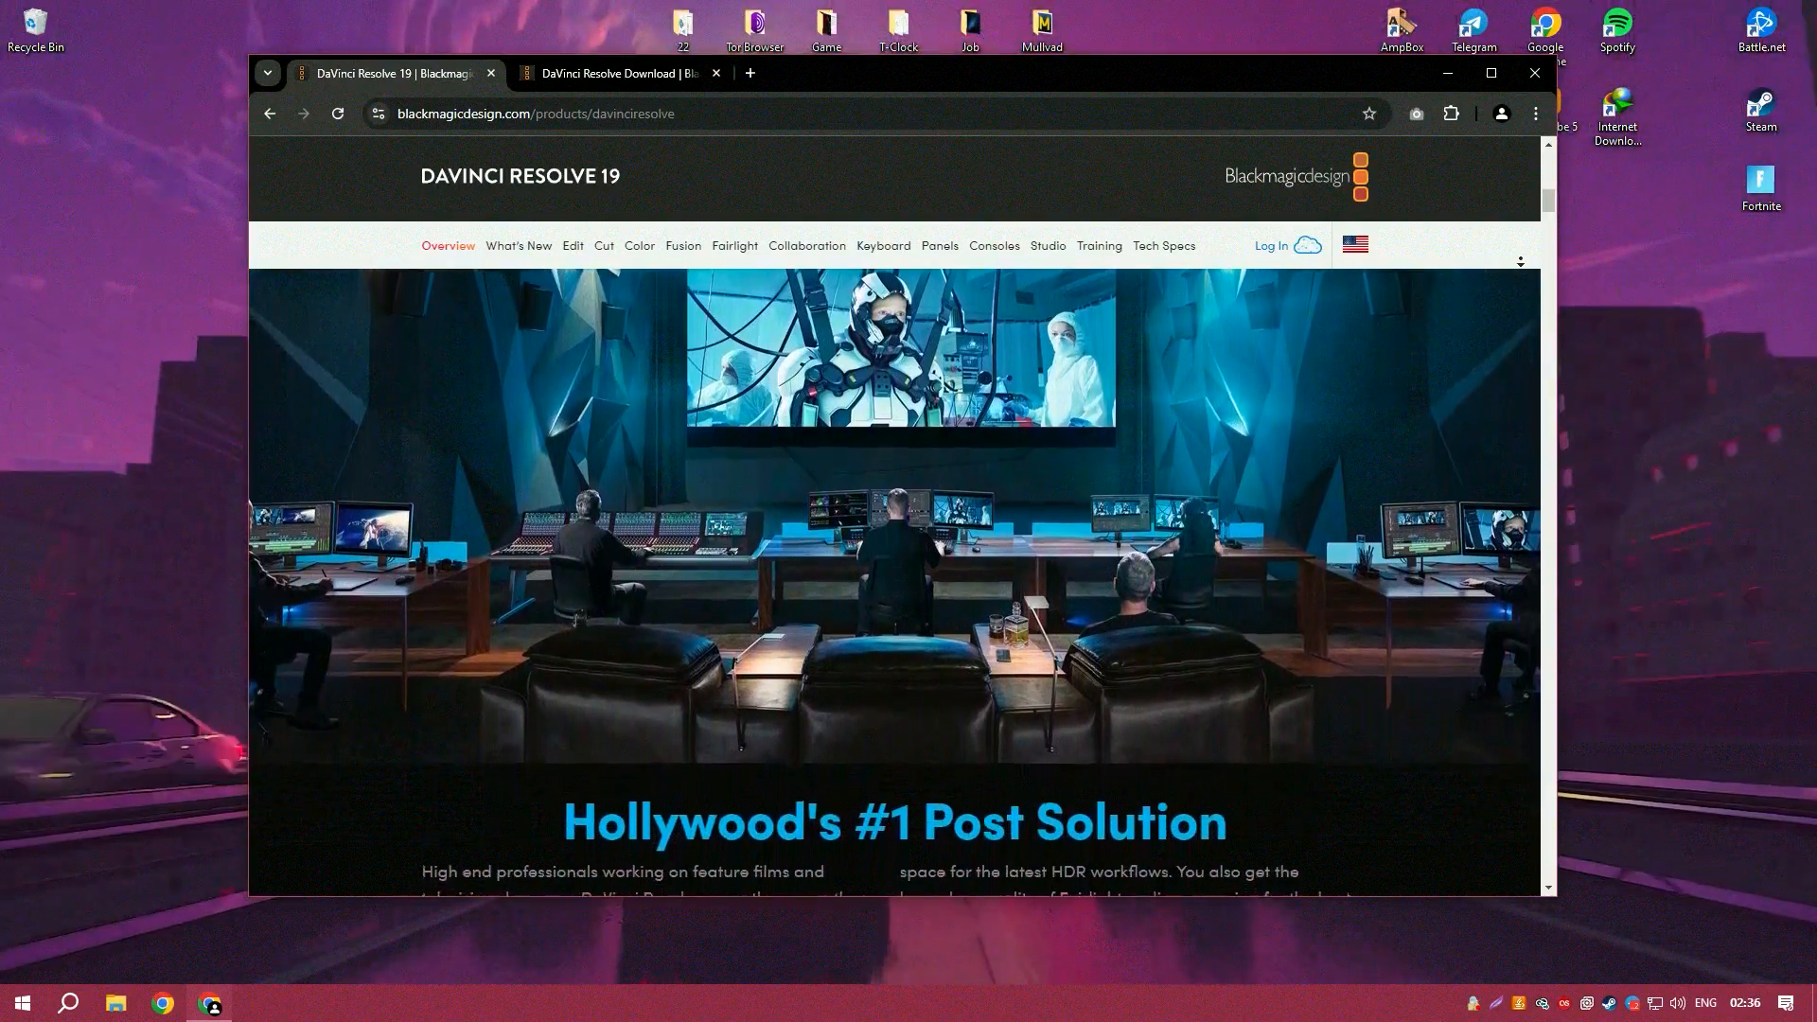
{"action": "scroll", "scroll_direction": "down", "scroll_amount": 3}
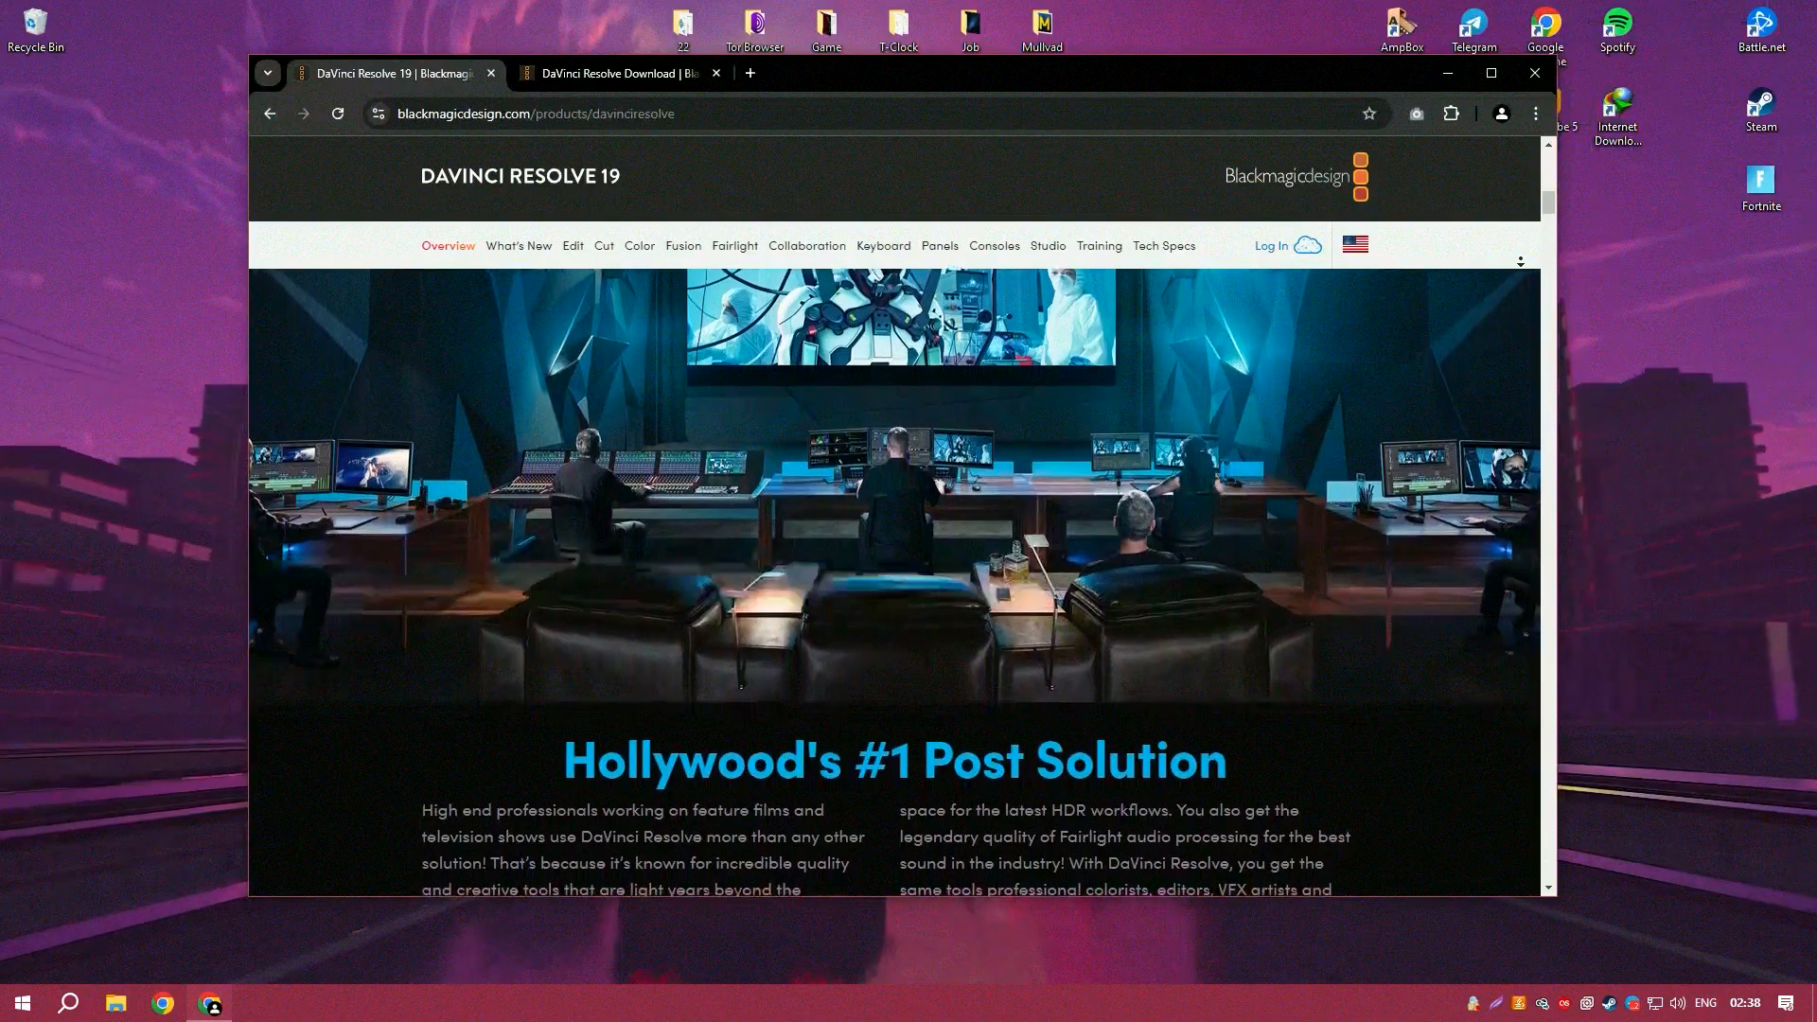
{"action": "scroll", "scroll_direction": "down", "scroll_amount": 3}
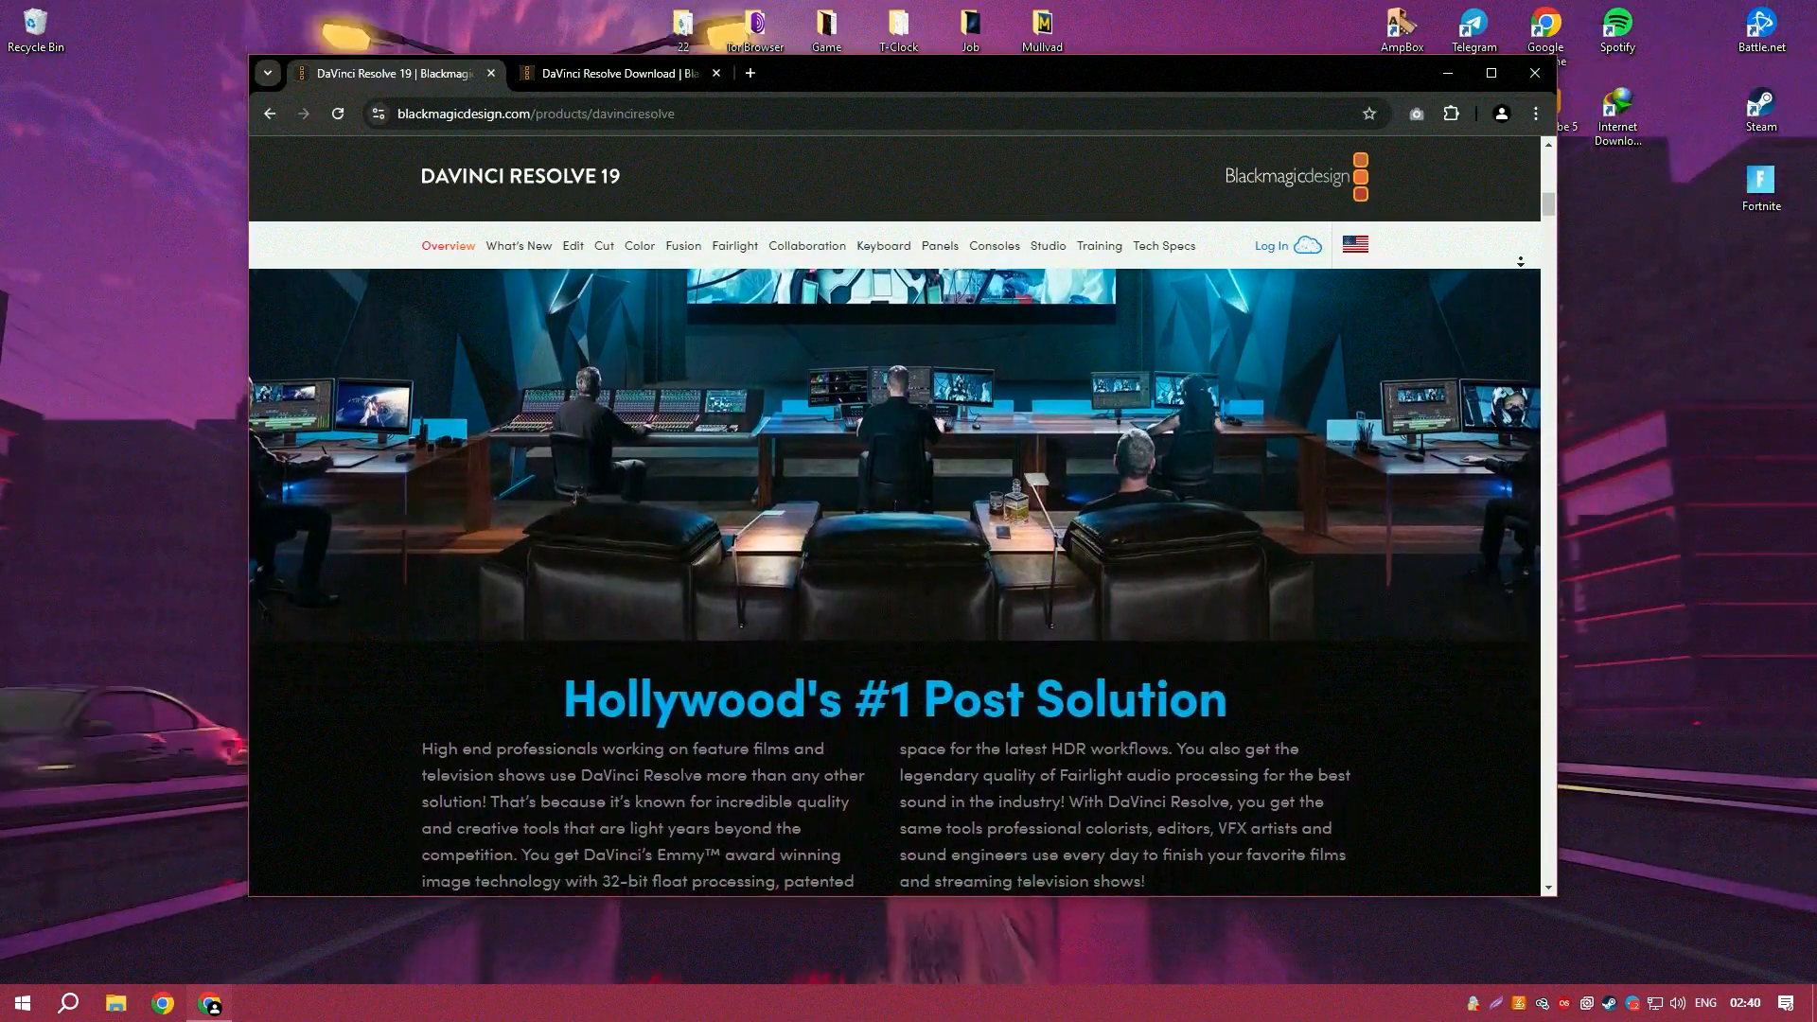
{"action": "scroll", "scroll_direction": "down", "scroll_amount": 3}
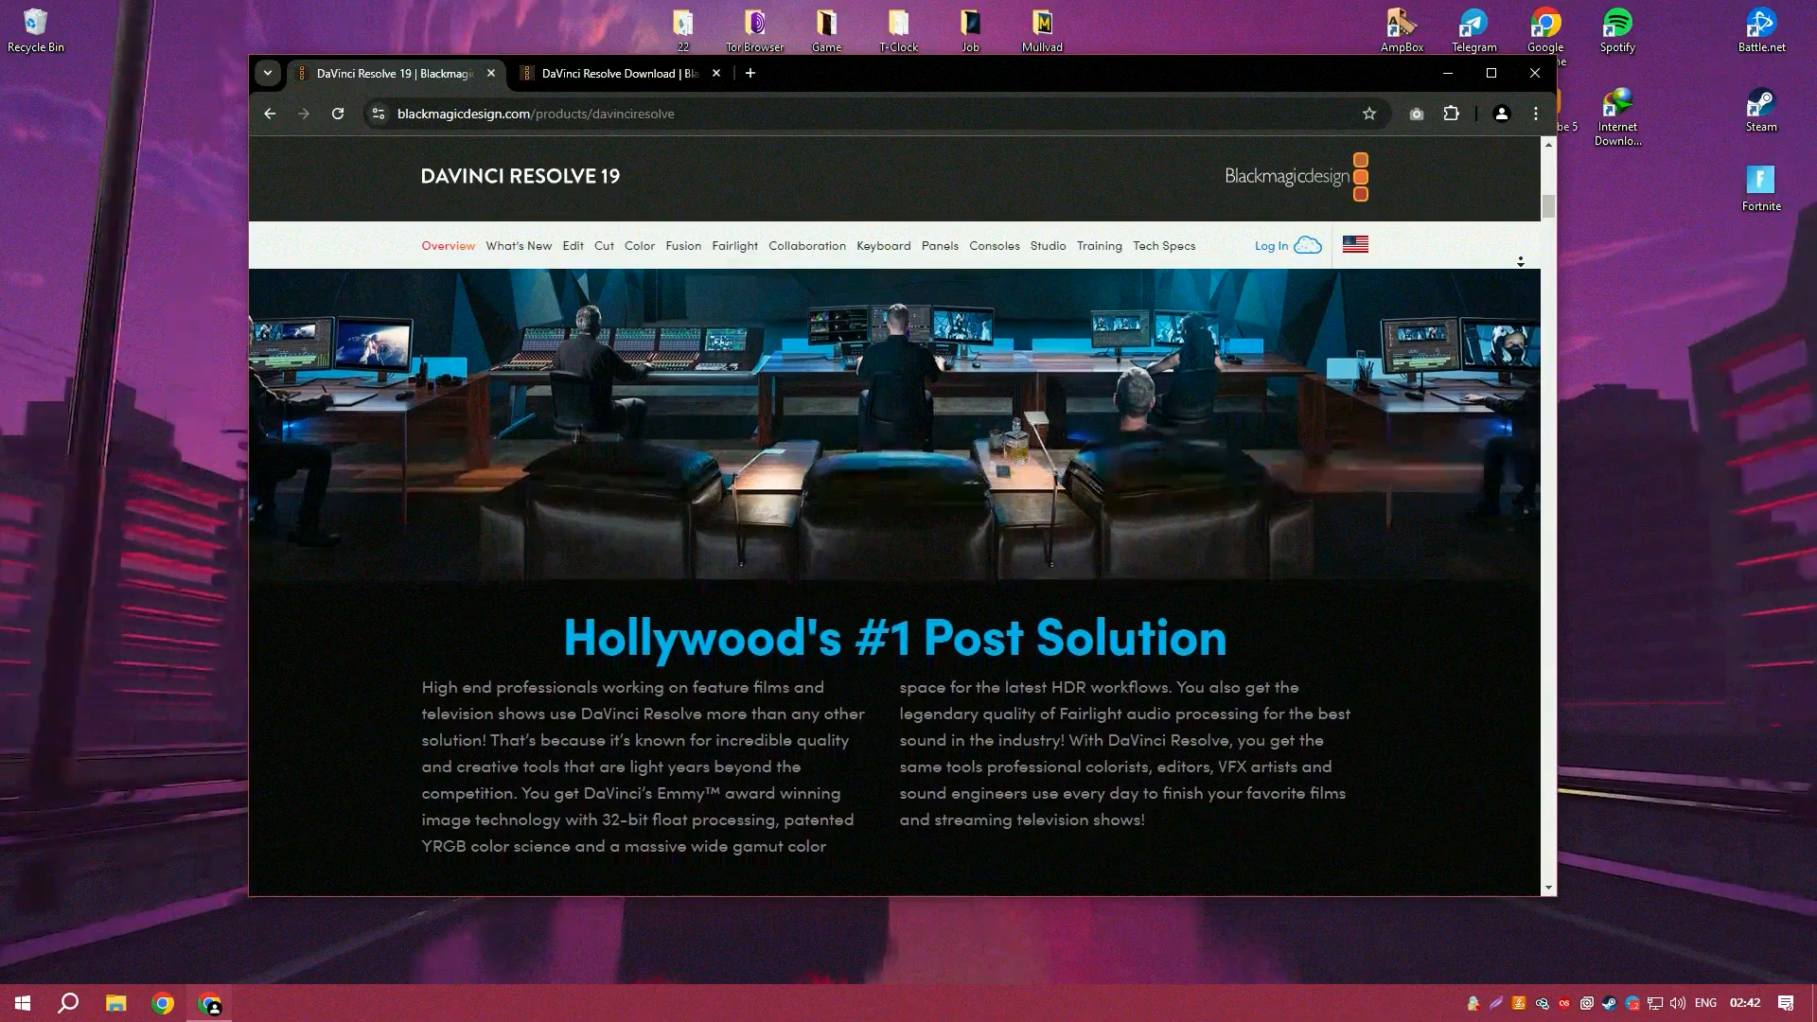
{"action": "scroll", "scroll_direction": "down", "scroll_amount": 3}
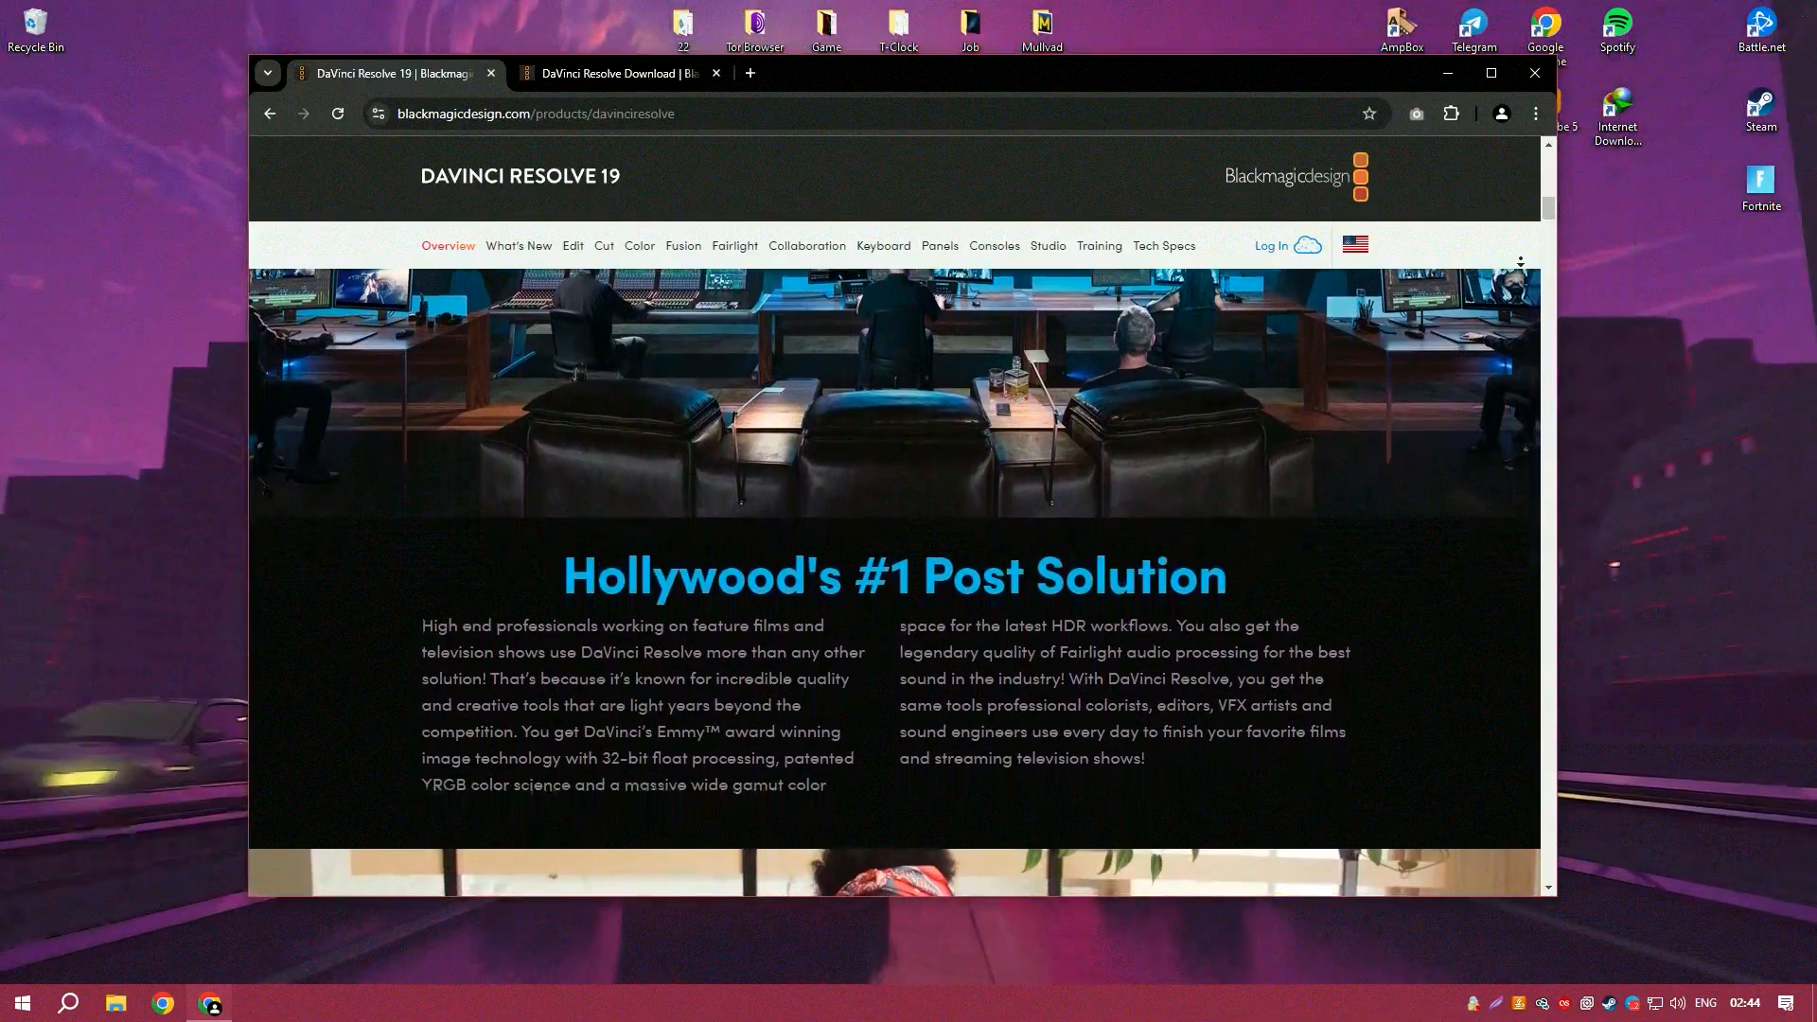
{"action": "scroll", "scroll_direction": "down", "scroll_amount": 3}
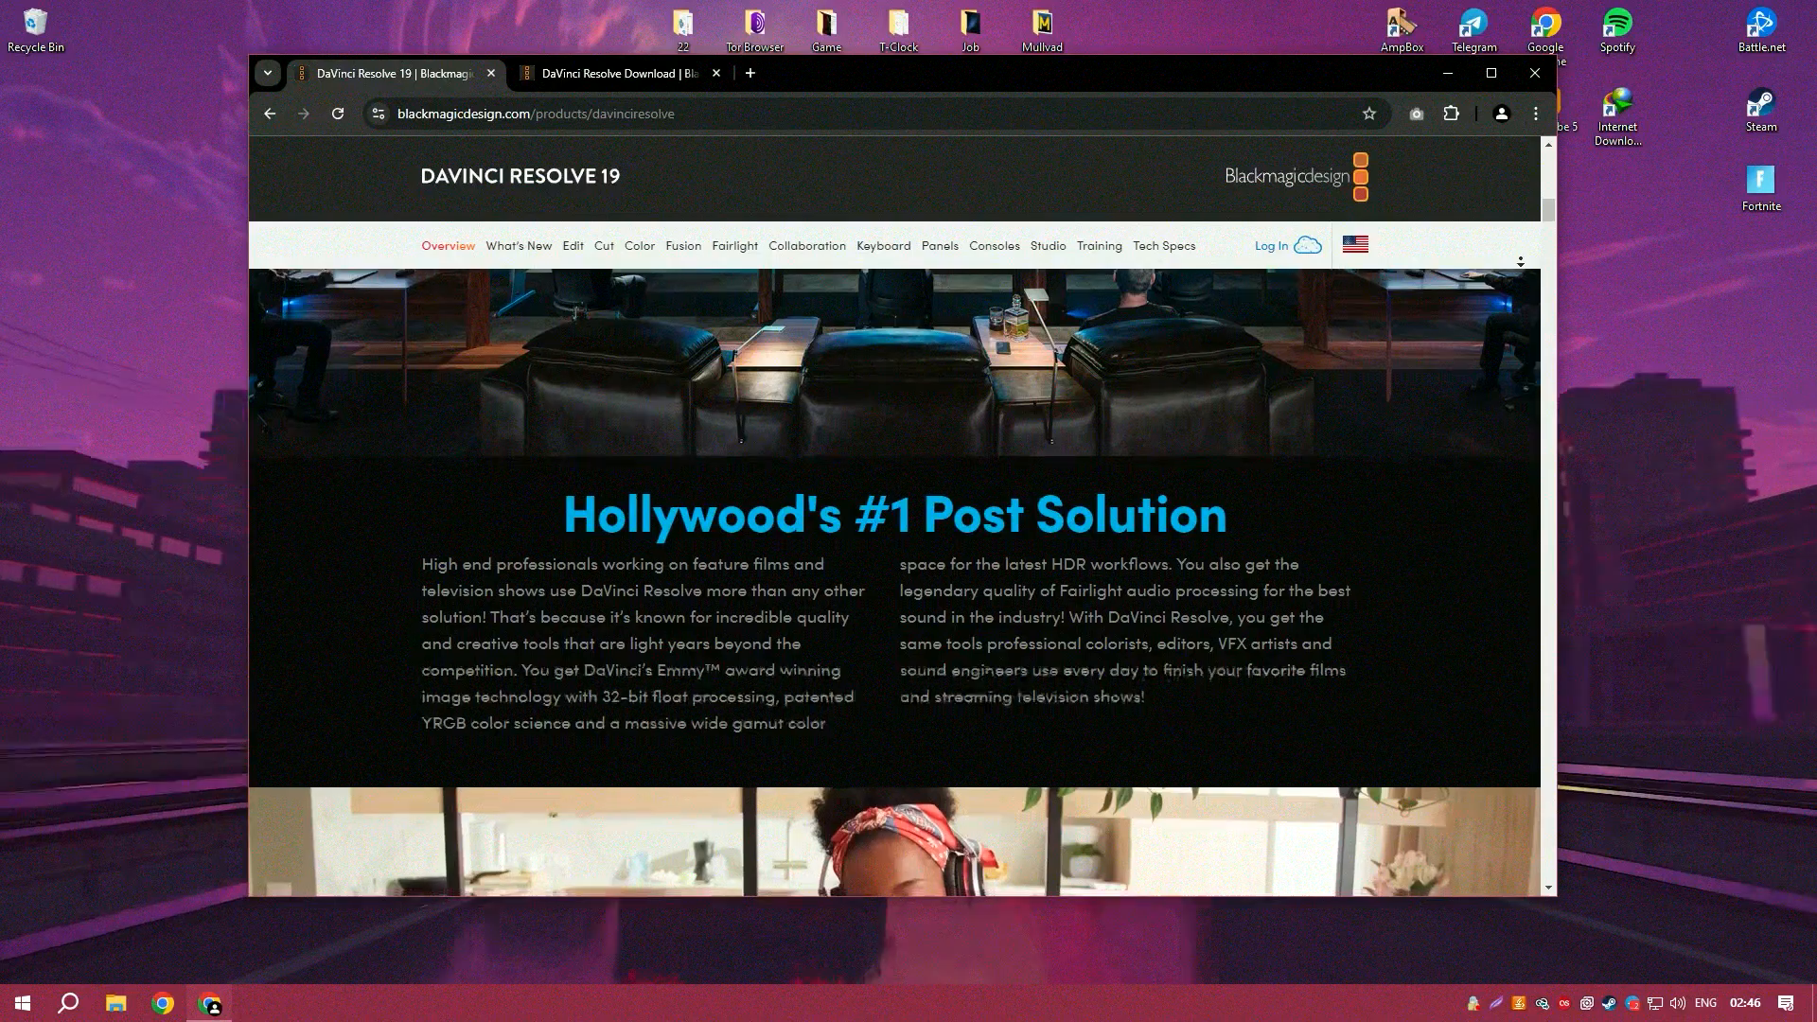
{"action": "scroll", "scroll_direction": "down", "scroll_amount": 3}
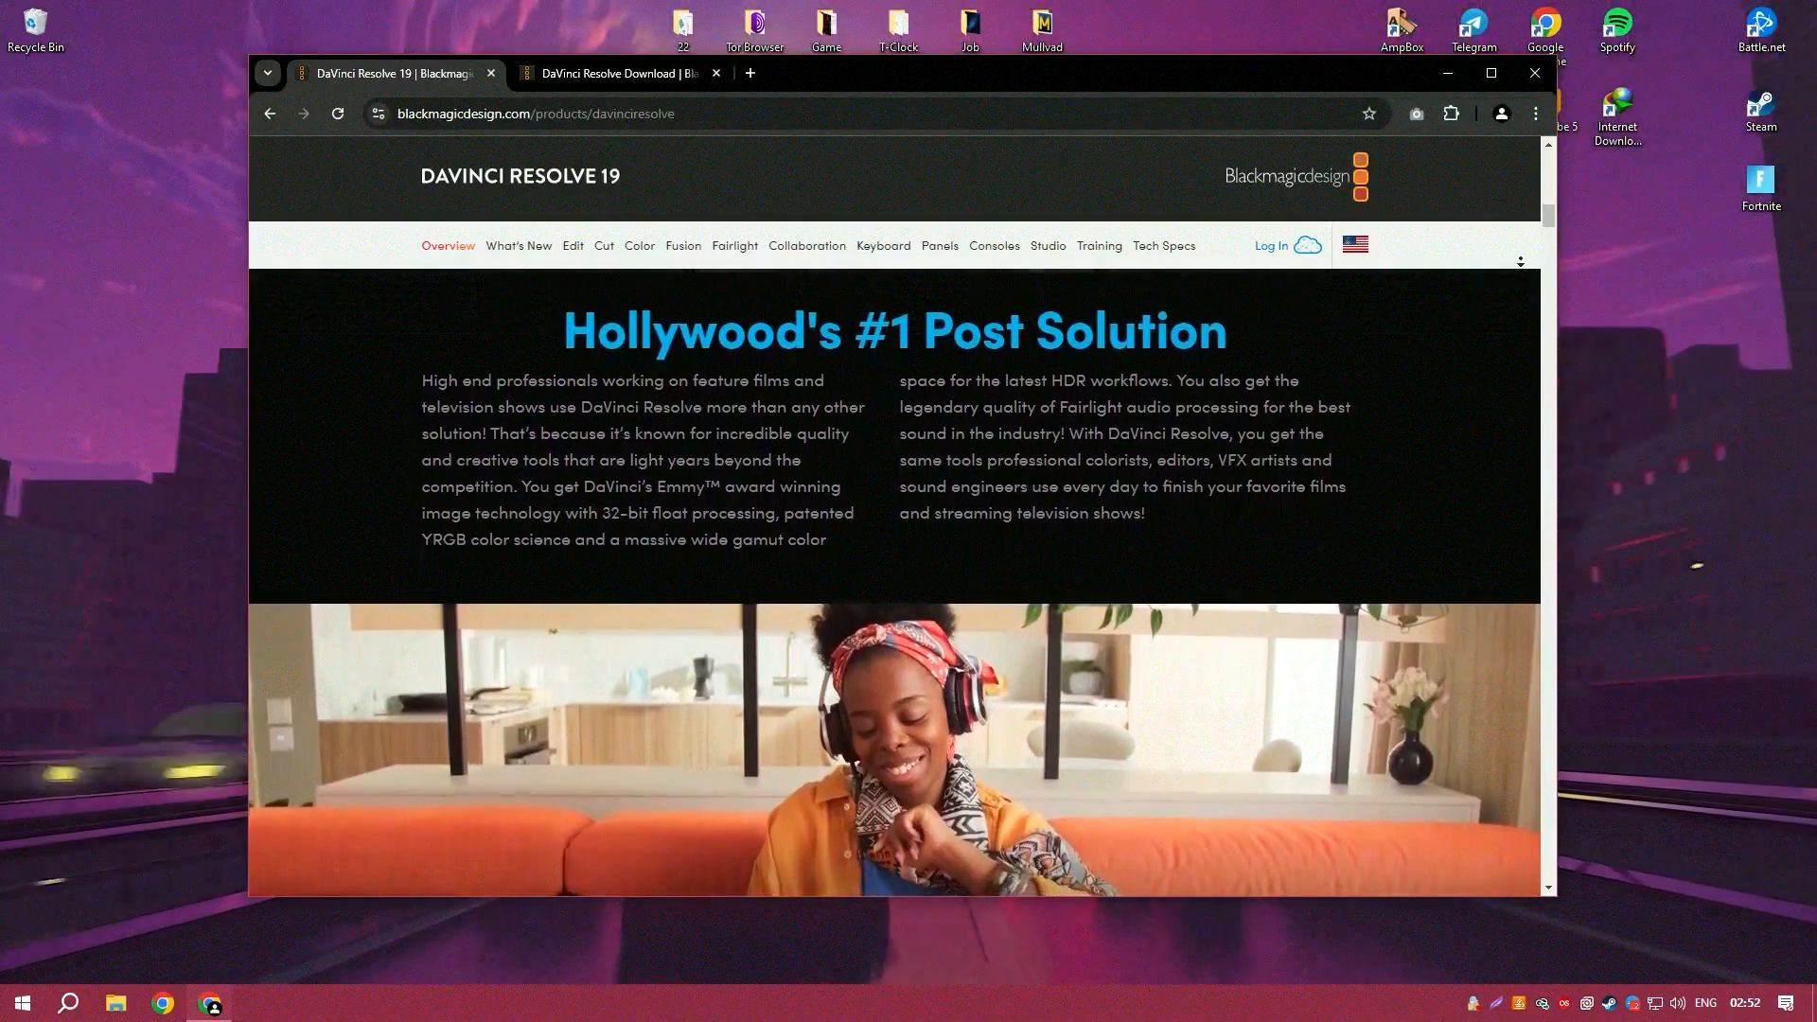
{"action": "scroll", "scroll_direction": "down", "scroll_amount": 3}
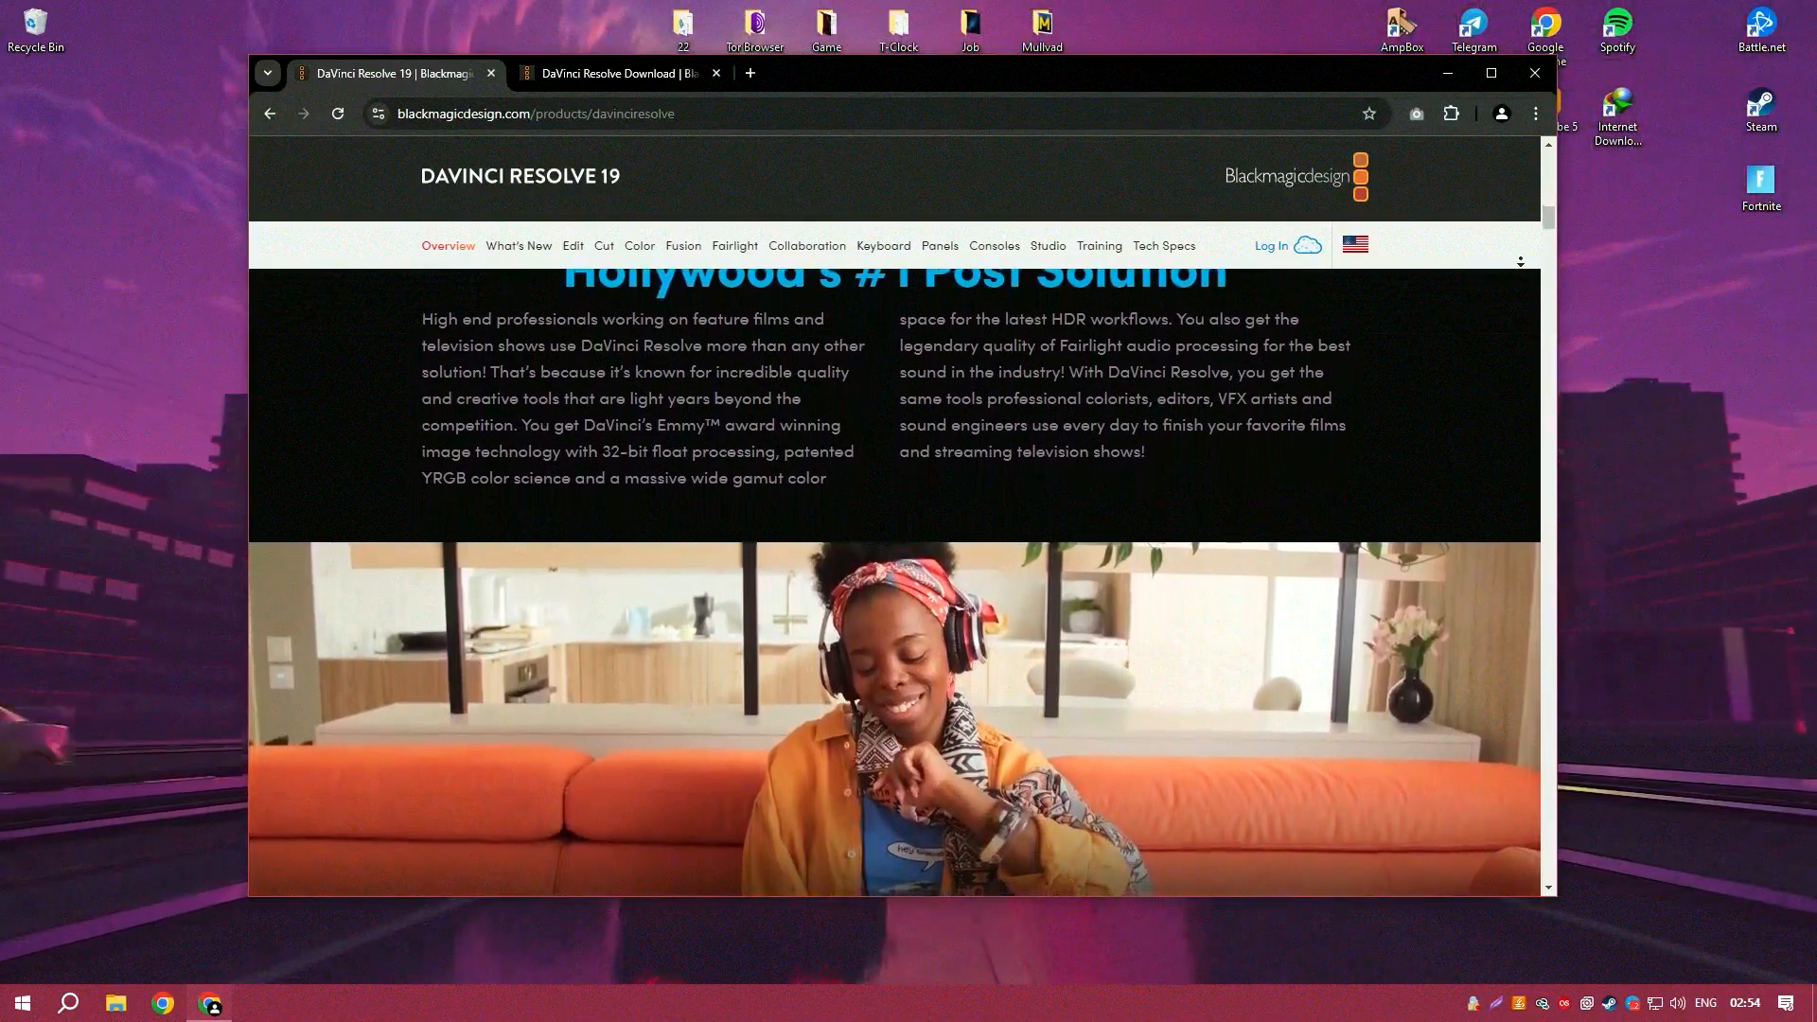
{"action": "scroll", "scroll_direction": "down", "scroll_amount": 3}
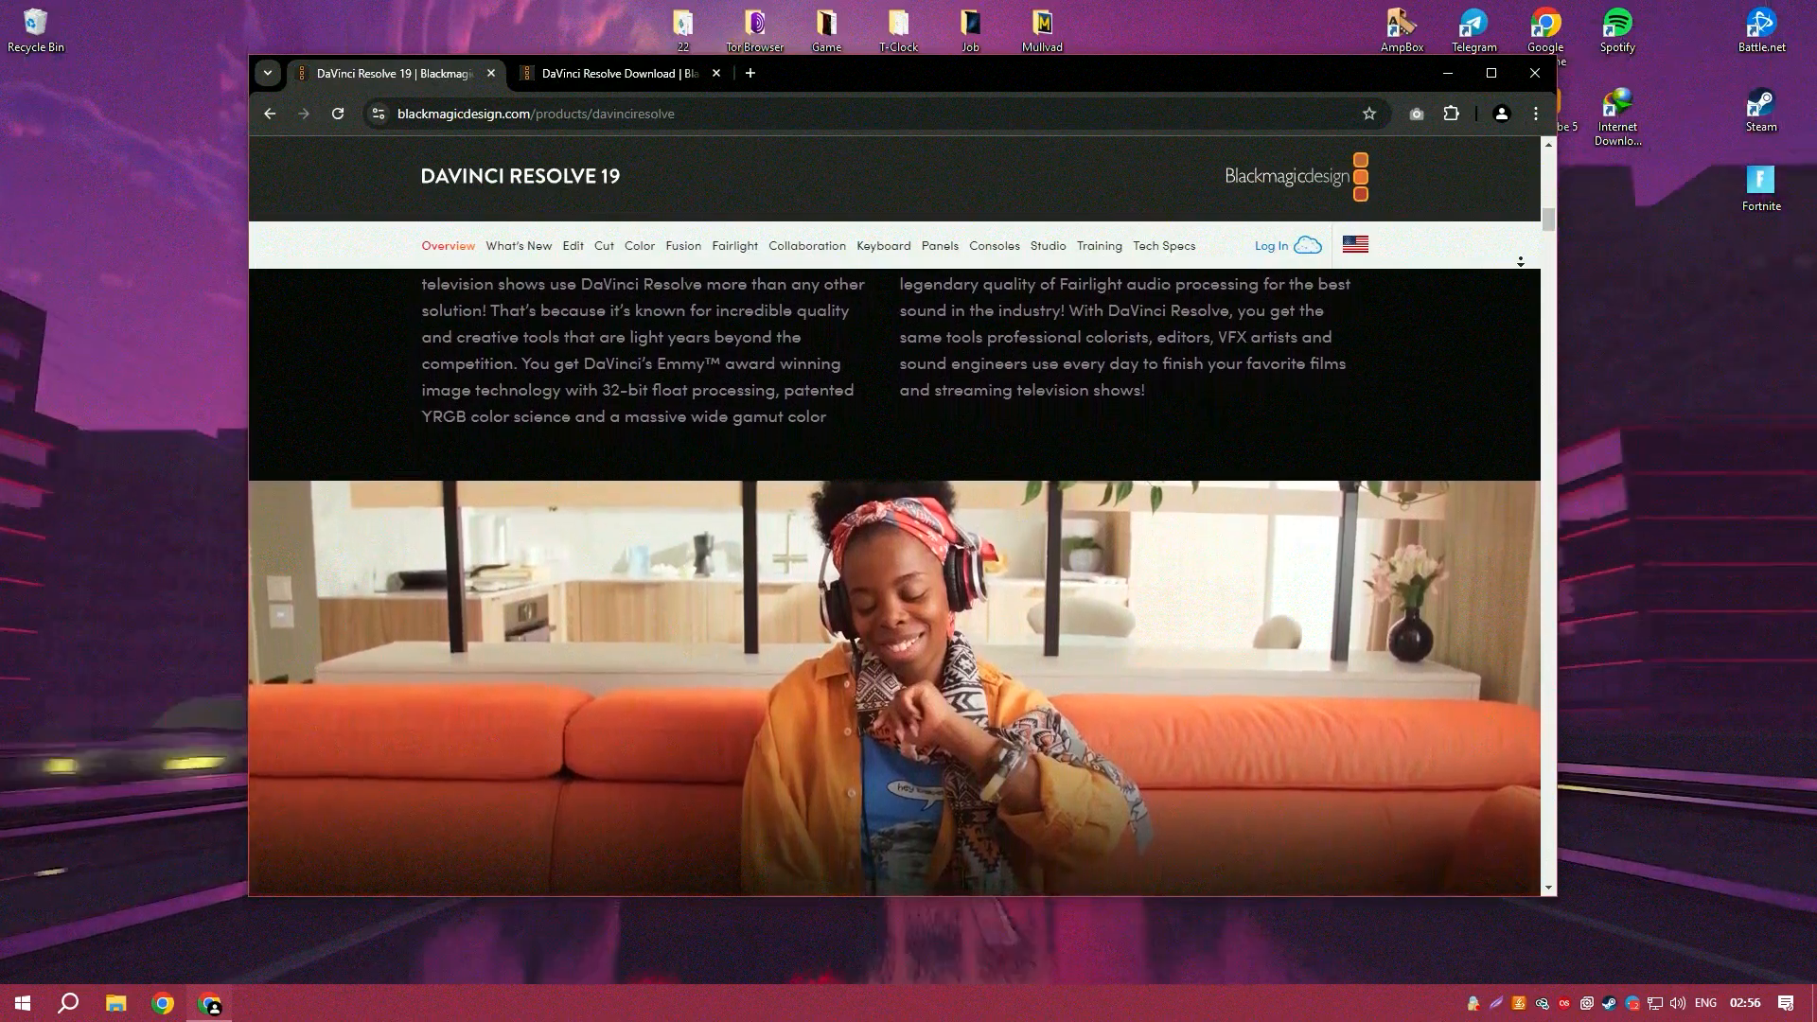
{"action": "scroll", "scroll_direction": "down", "scroll_amount": 3}
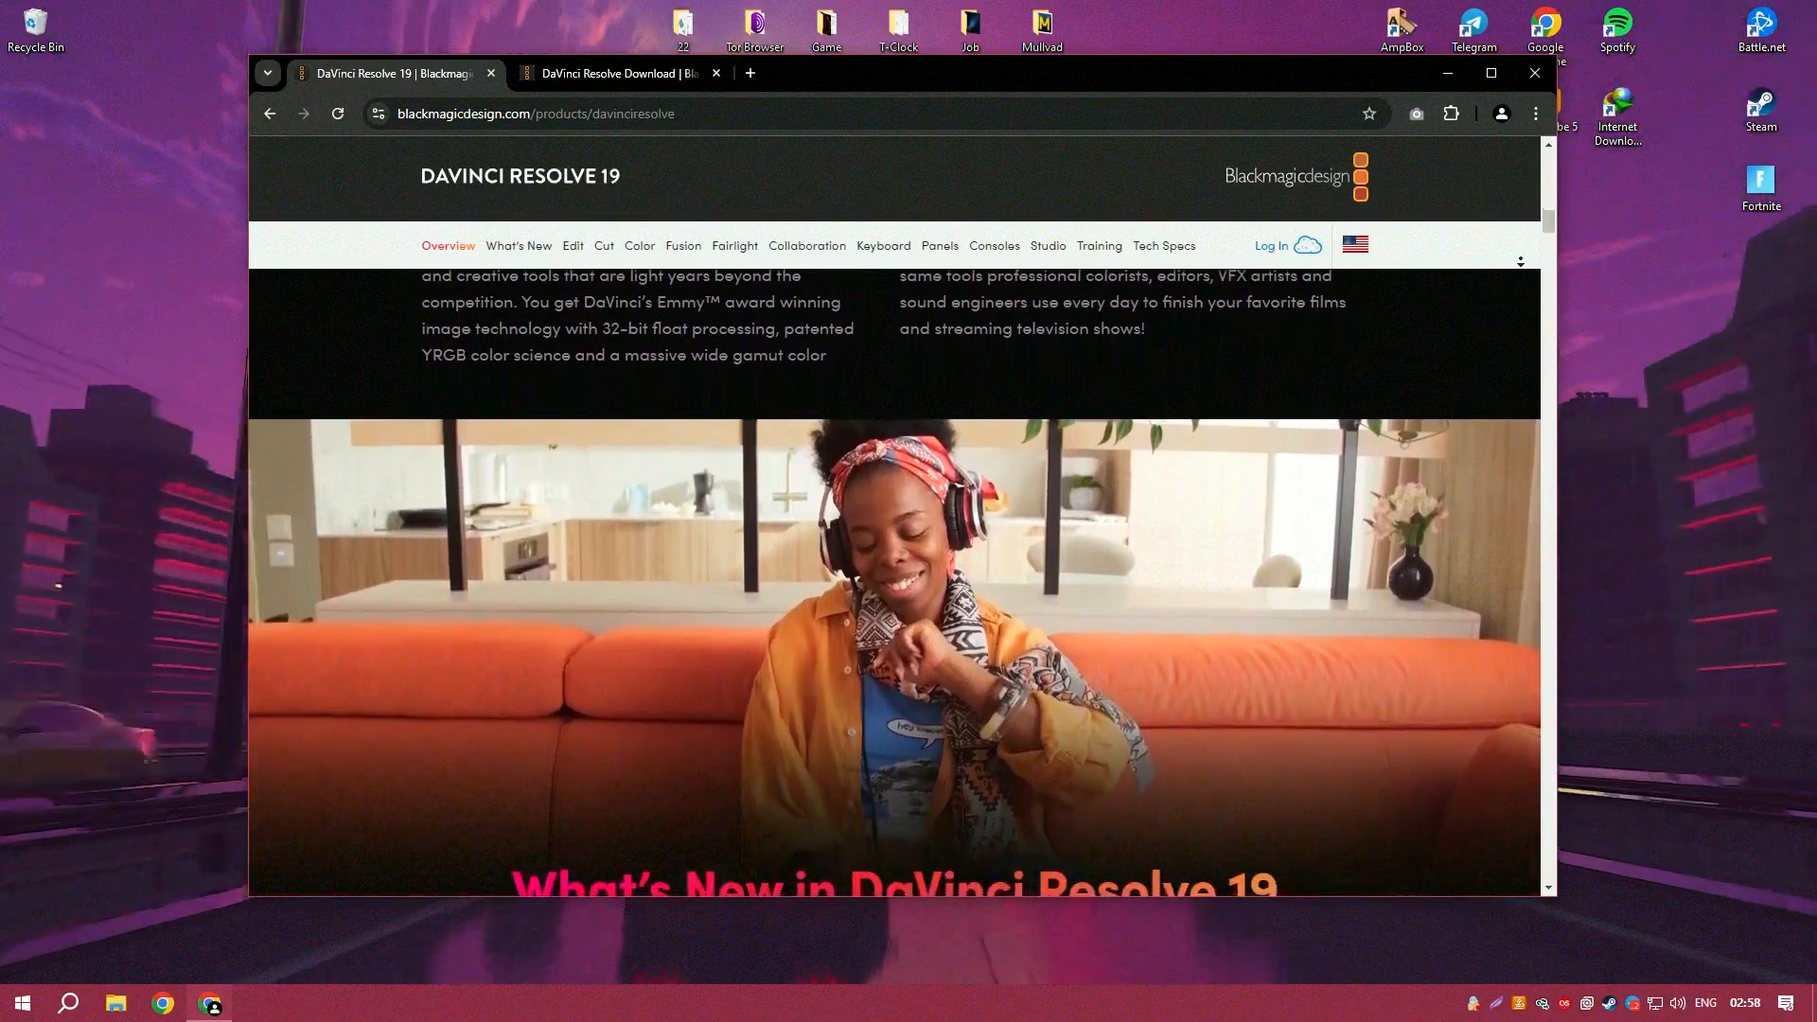
{"action": "scroll", "scroll_direction": "down", "scroll_amount": 3}
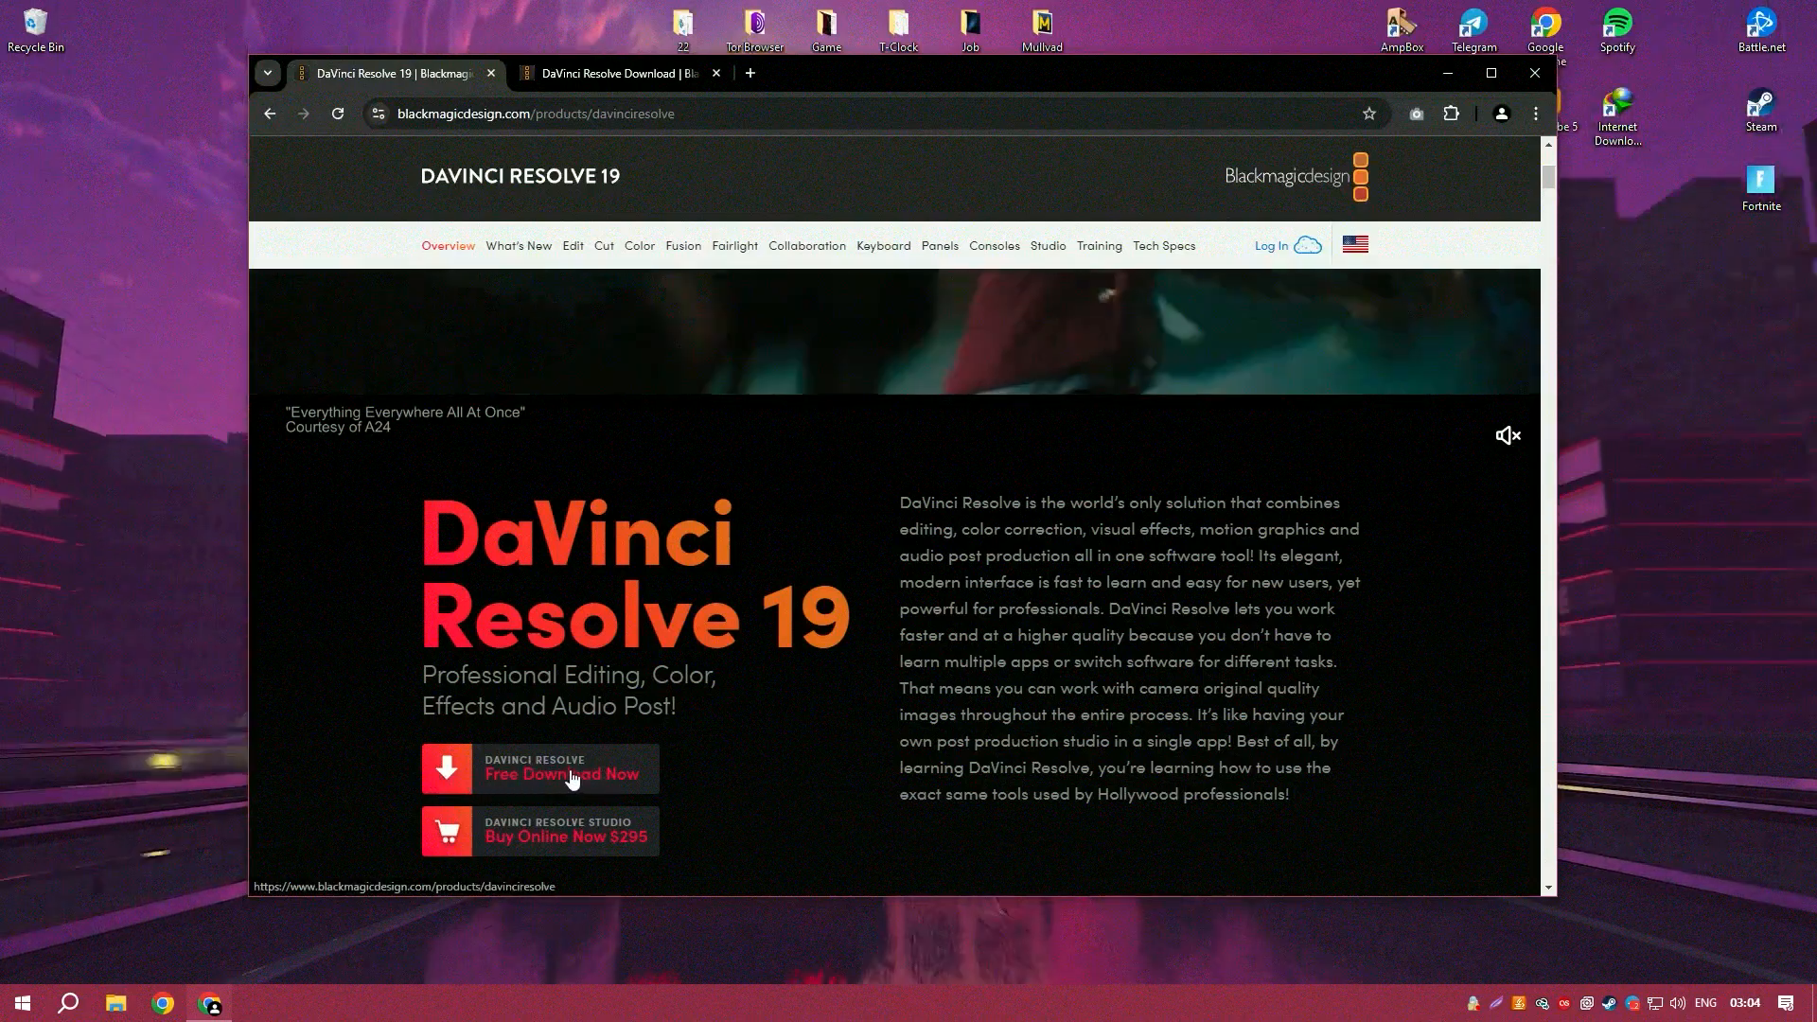
{"action": "left_click", "coordinate": [562, 773]}
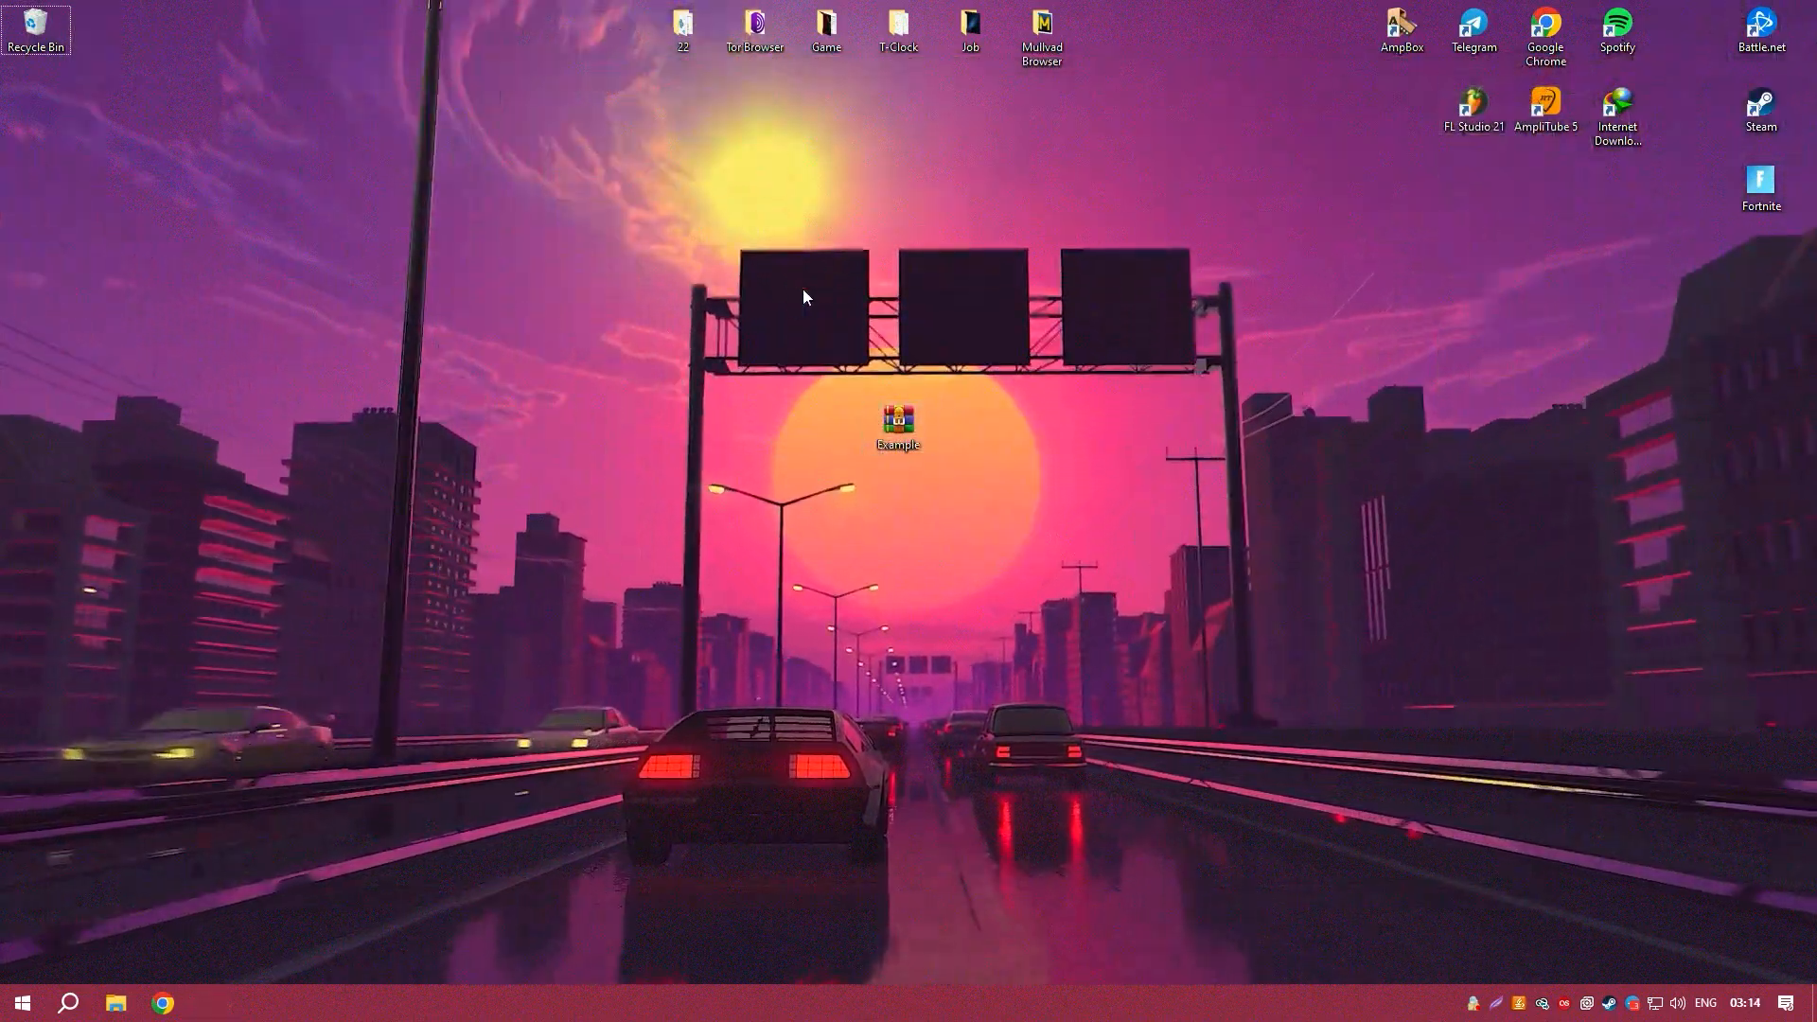
Extract the Installer folder from Example.rar to the desktop and run its Setup
{"action": "double_click", "coordinate": [896, 422]}
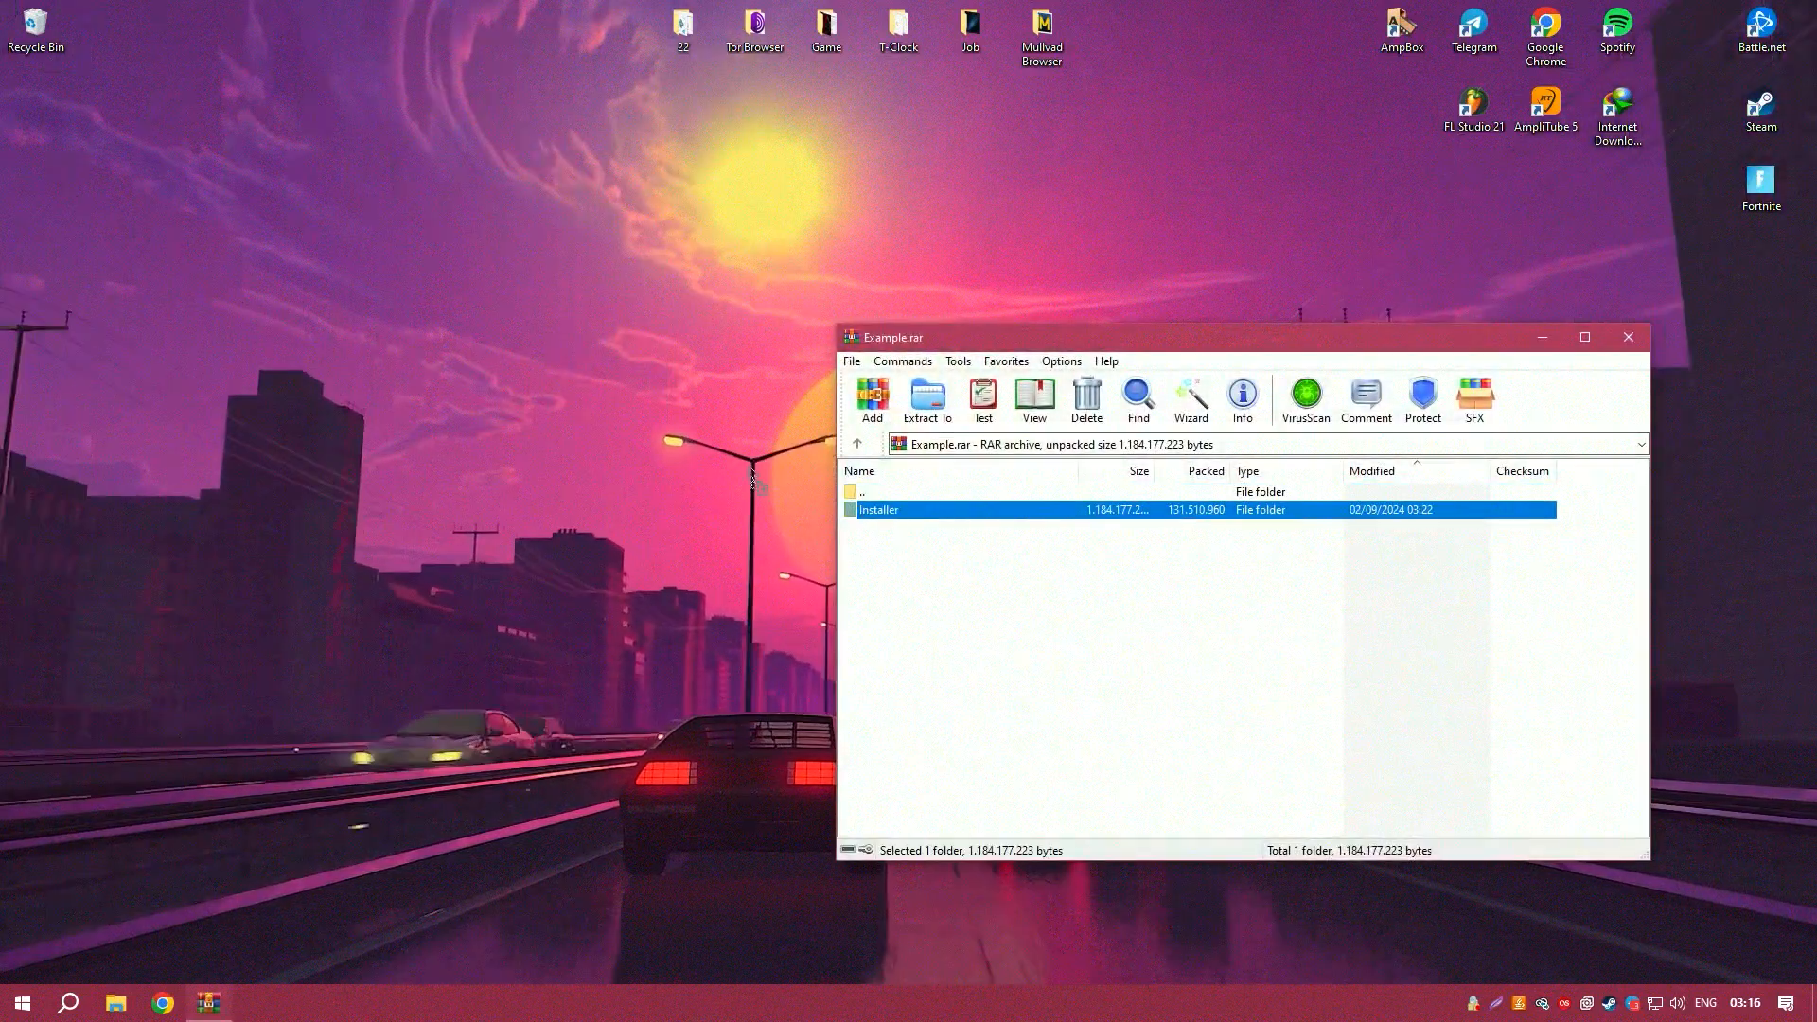
{"action": "left_click", "coordinate": [925, 399]}
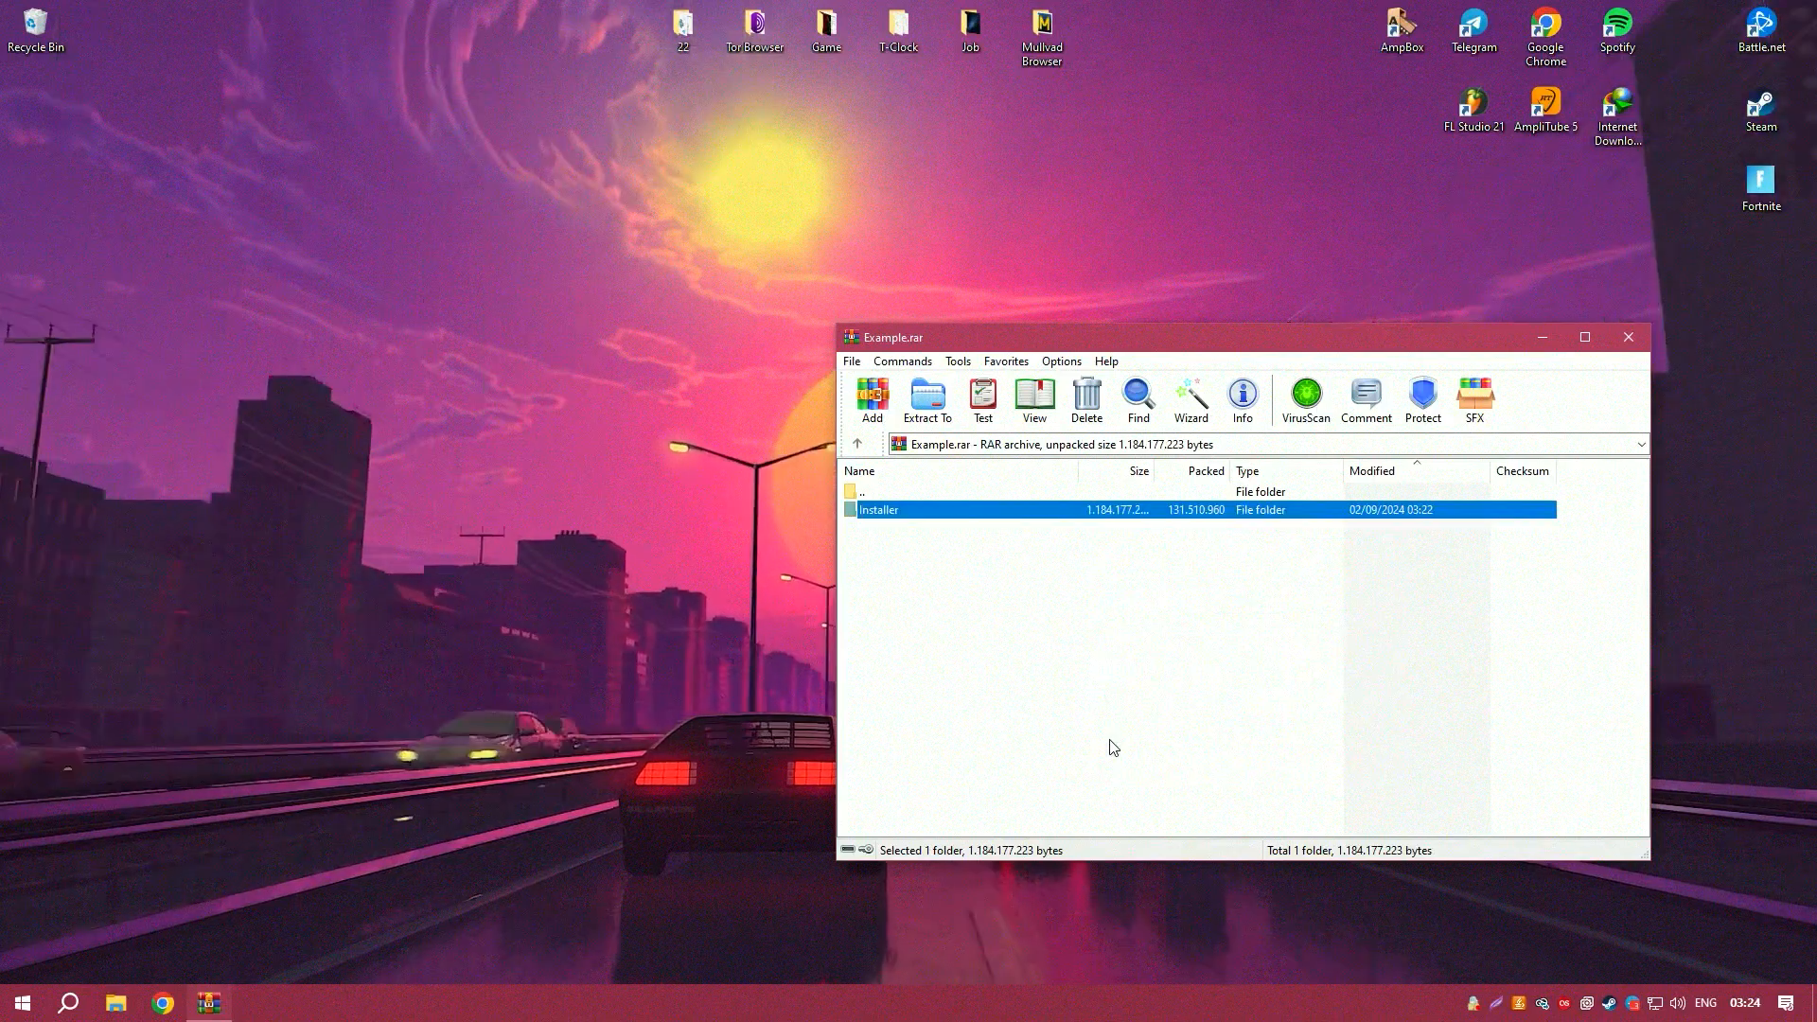
{"action": "left_click", "coordinate": [1627, 336]}
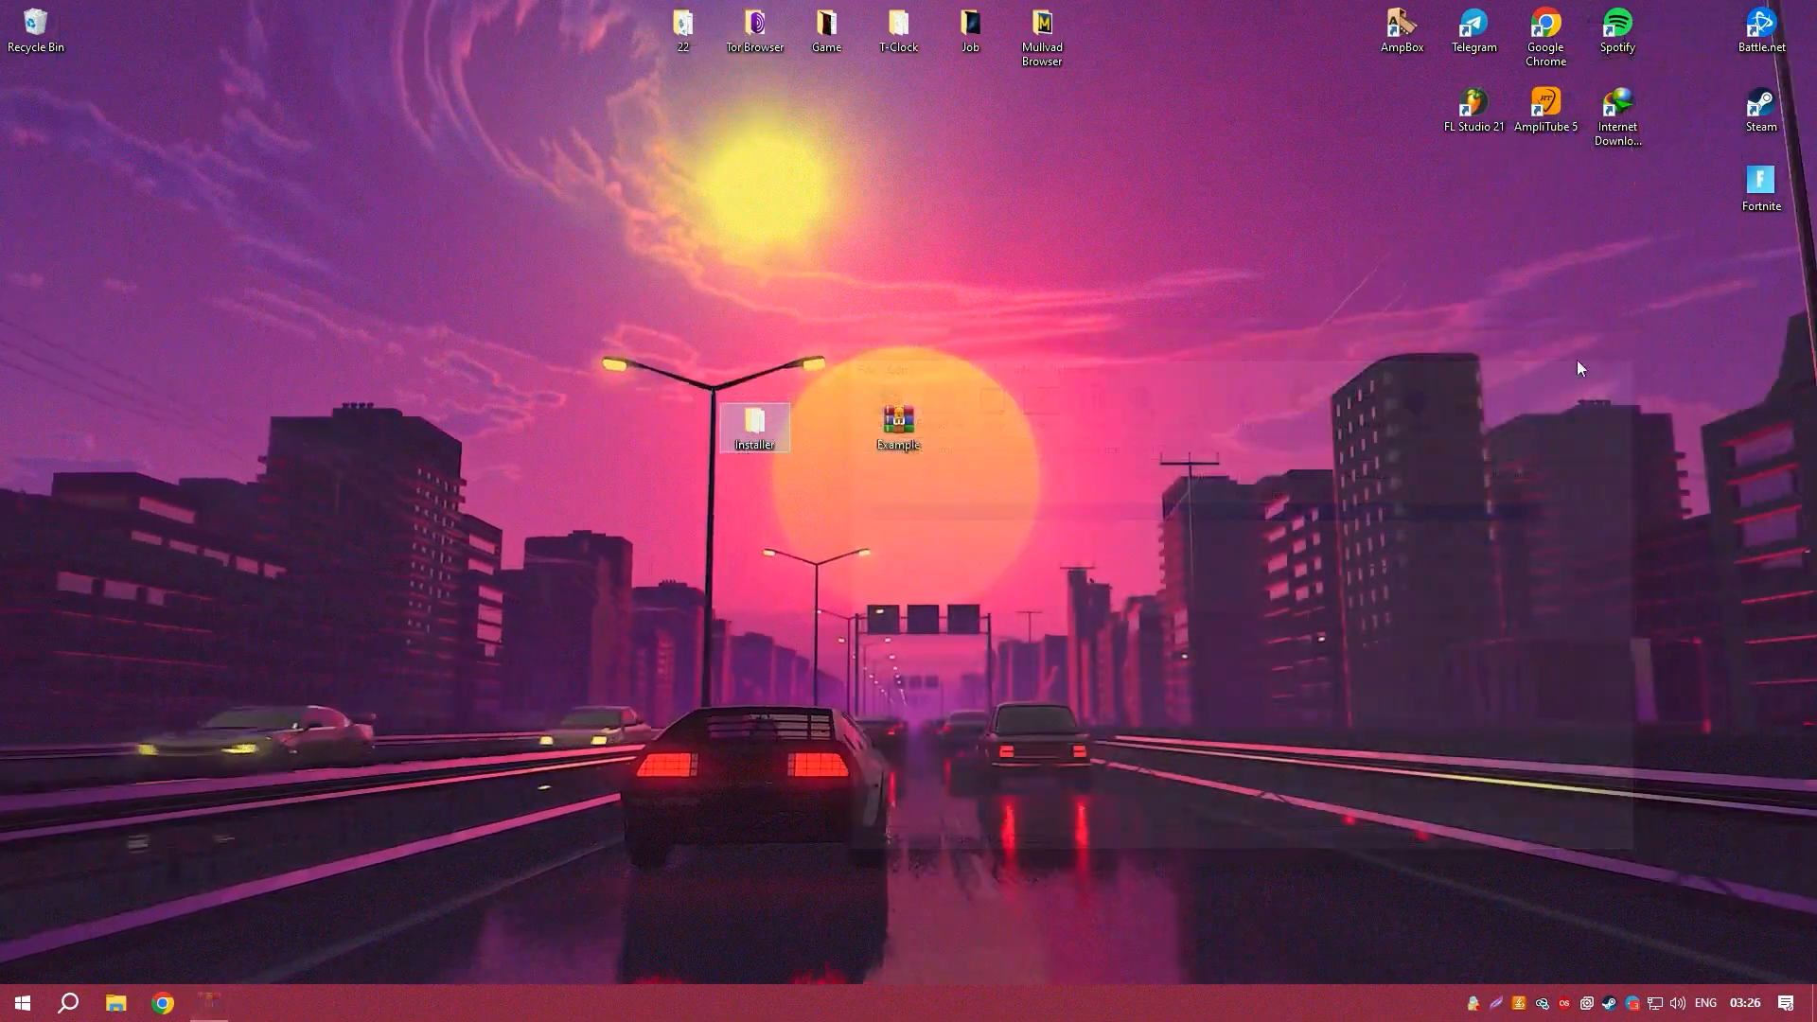
{"action": "double_click", "coordinate": [754, 427]}
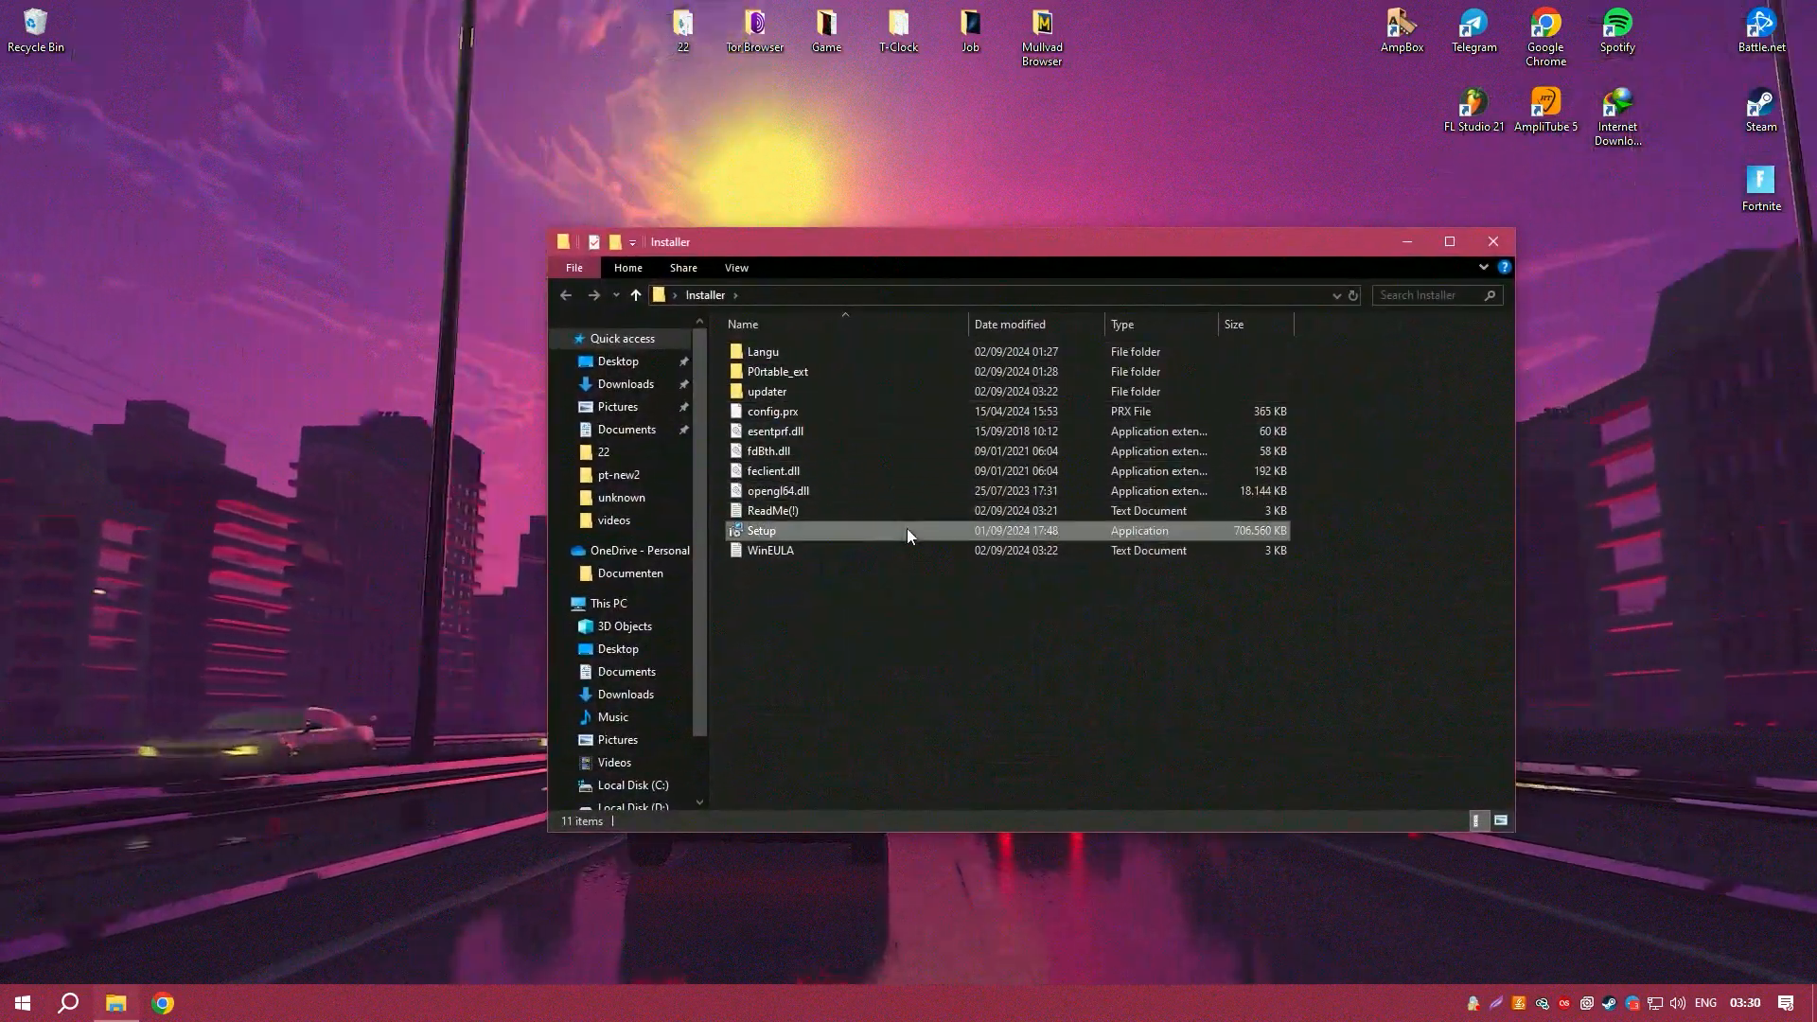
{"action": "double_click", "coordinate": [760, 530]}
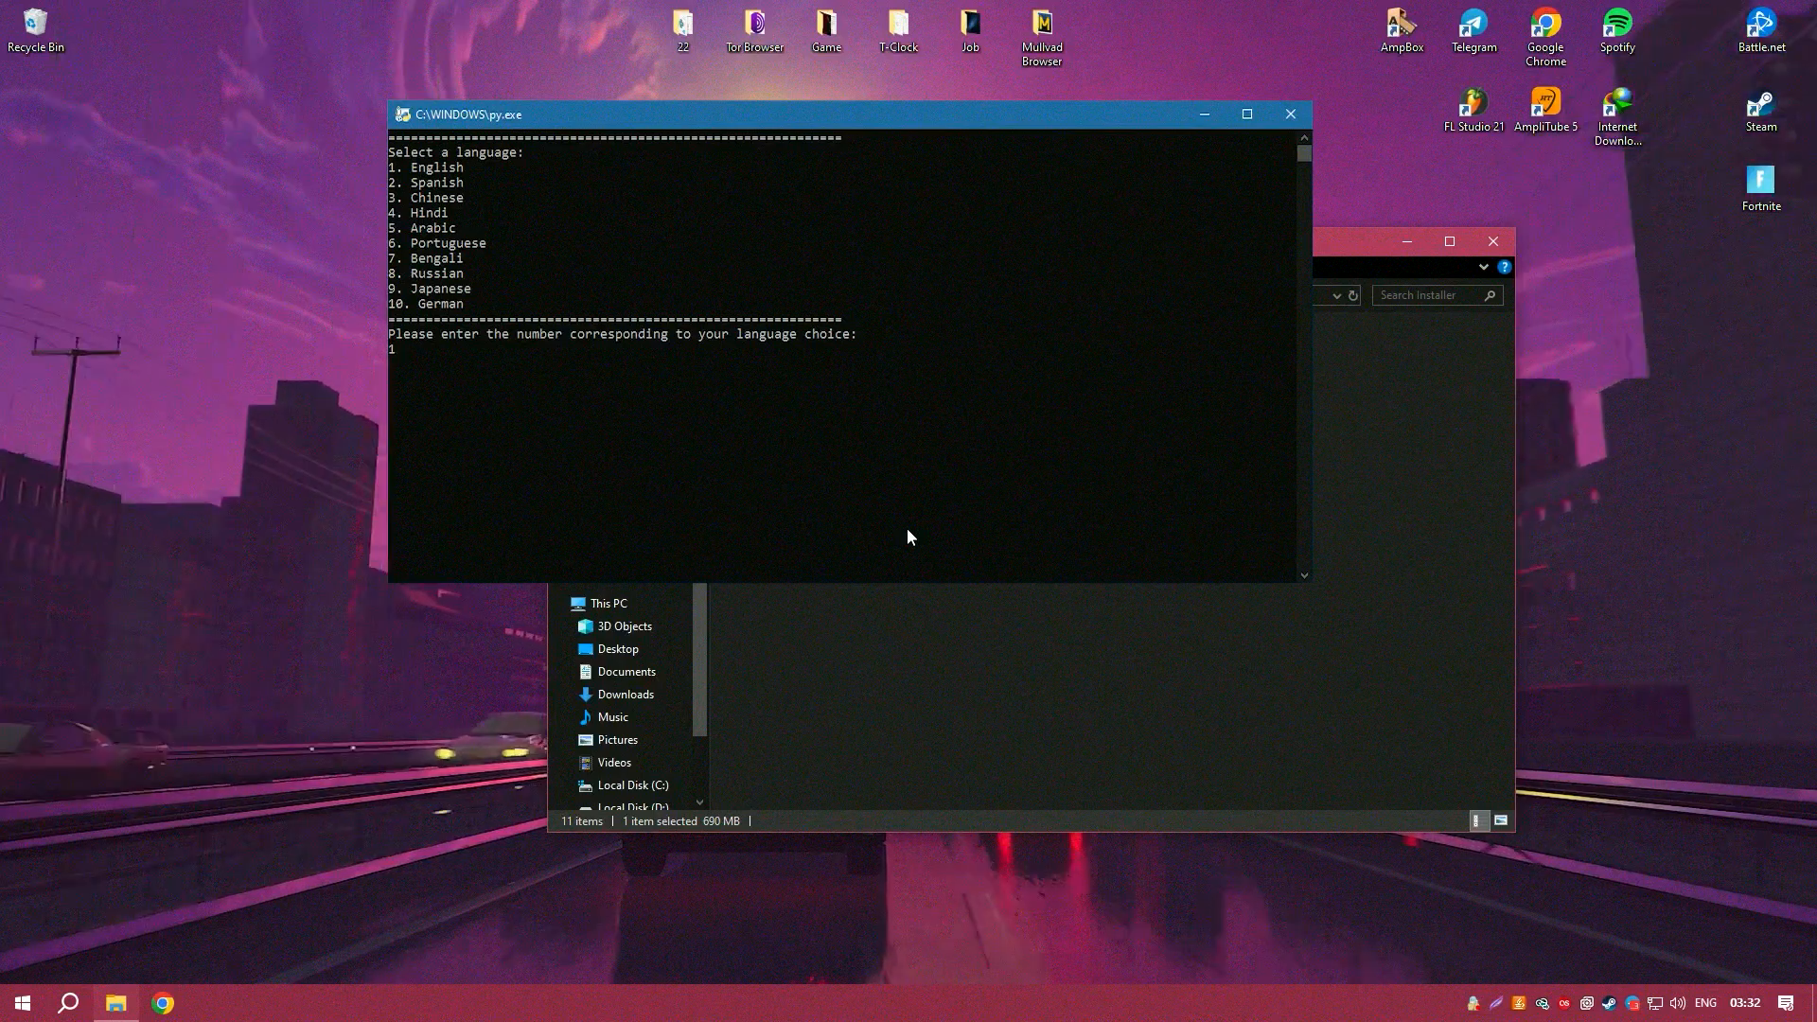
{"action": "key", "text": "enter"}
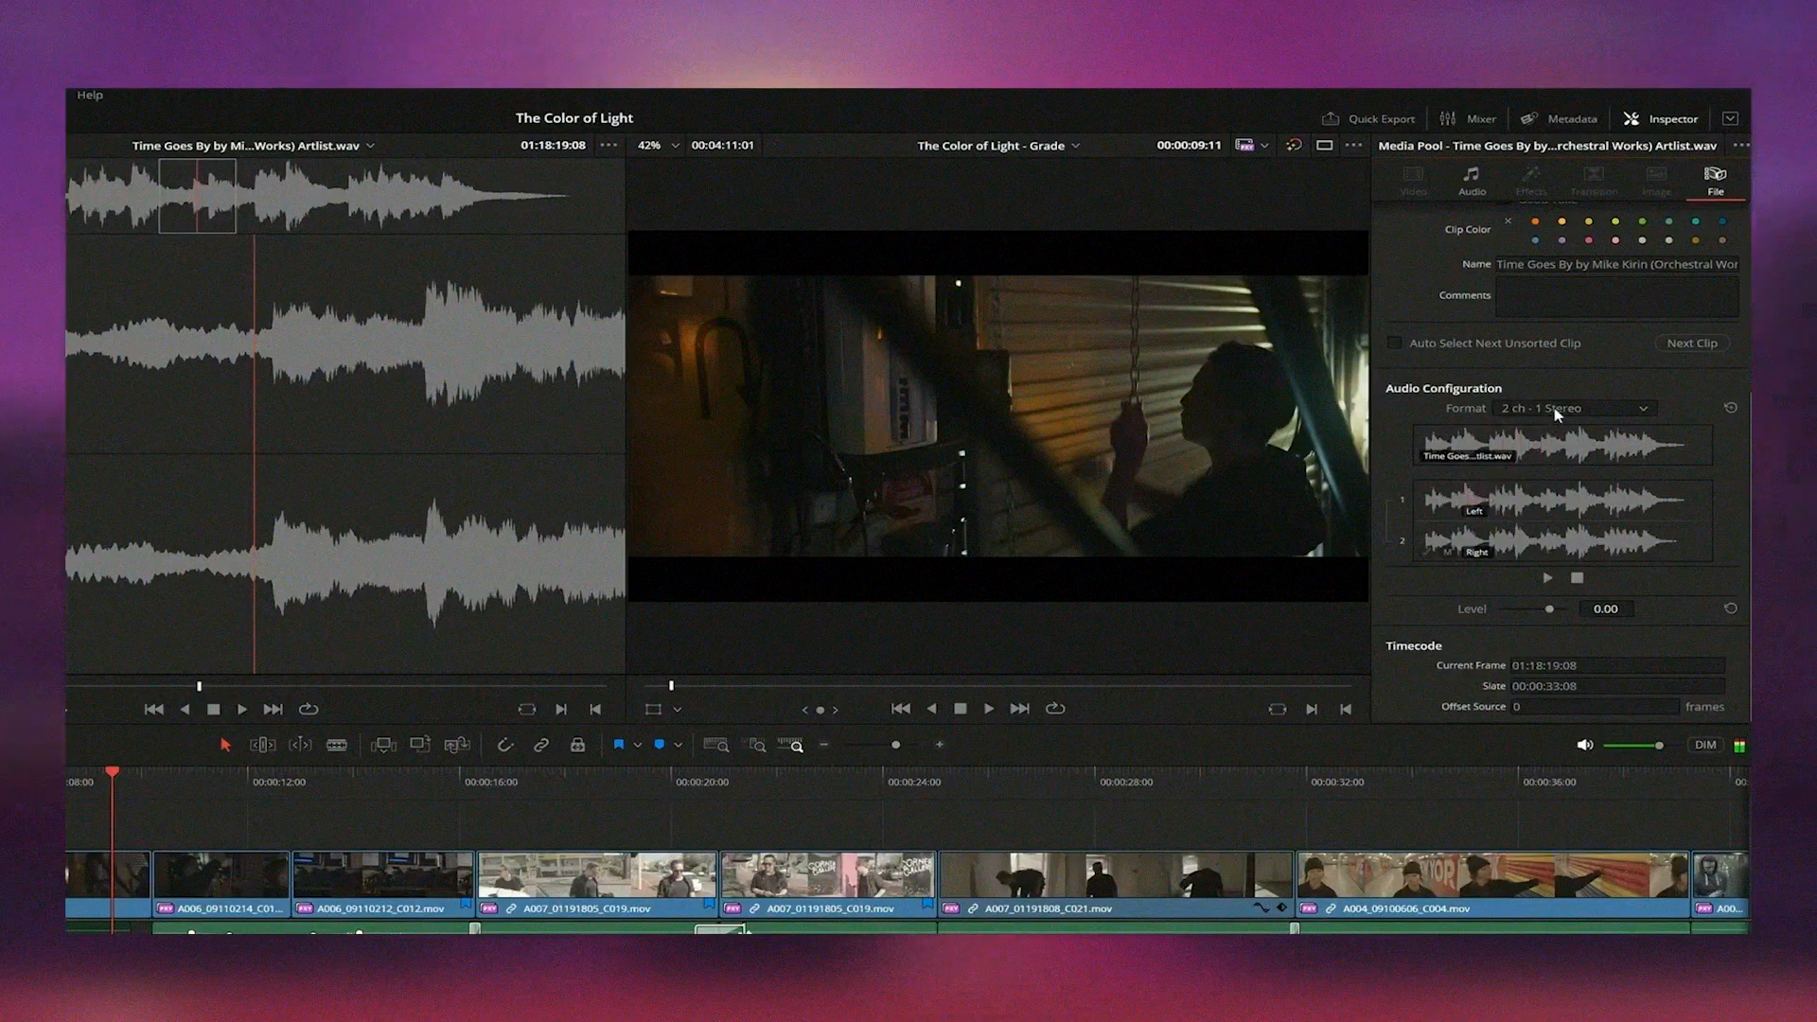
Set the clip's Audio Configuration Format to '2 ch - Mono' and mute channel 1
{"action": "left_click", "coordinate": [1573, 407]}
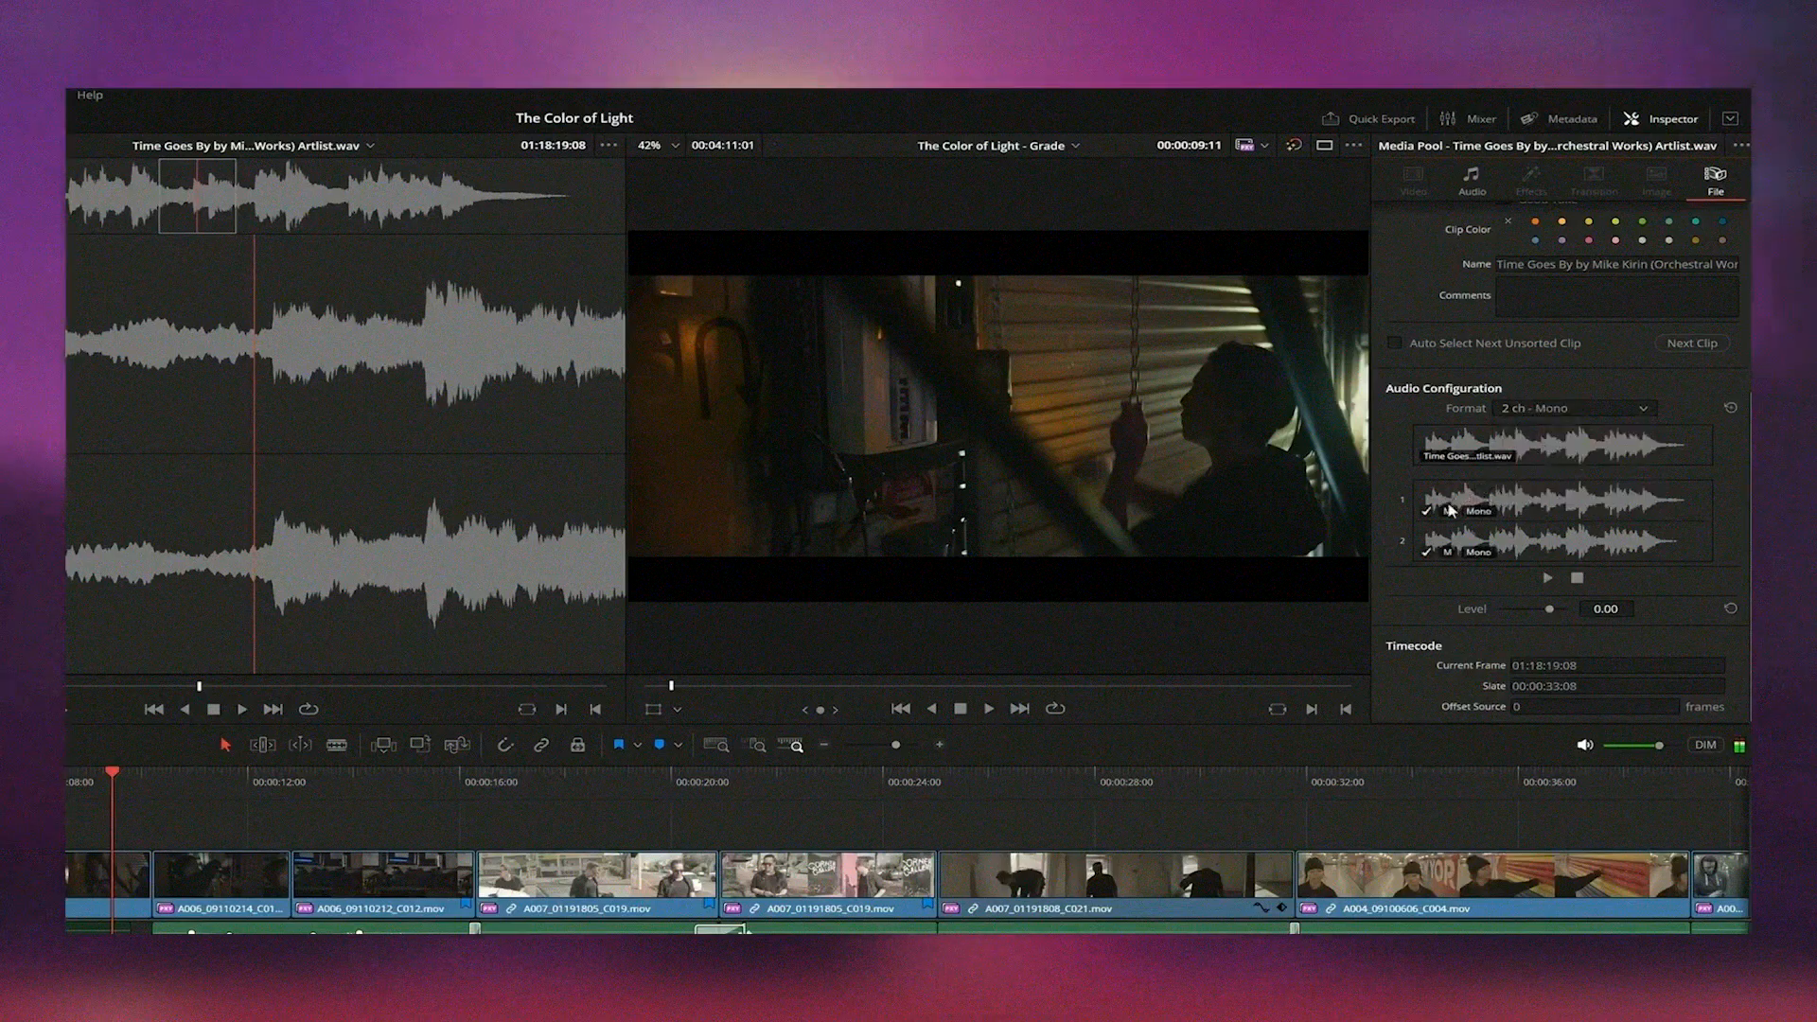
{"action": "left_click", "coordinate": [1426, 511]}
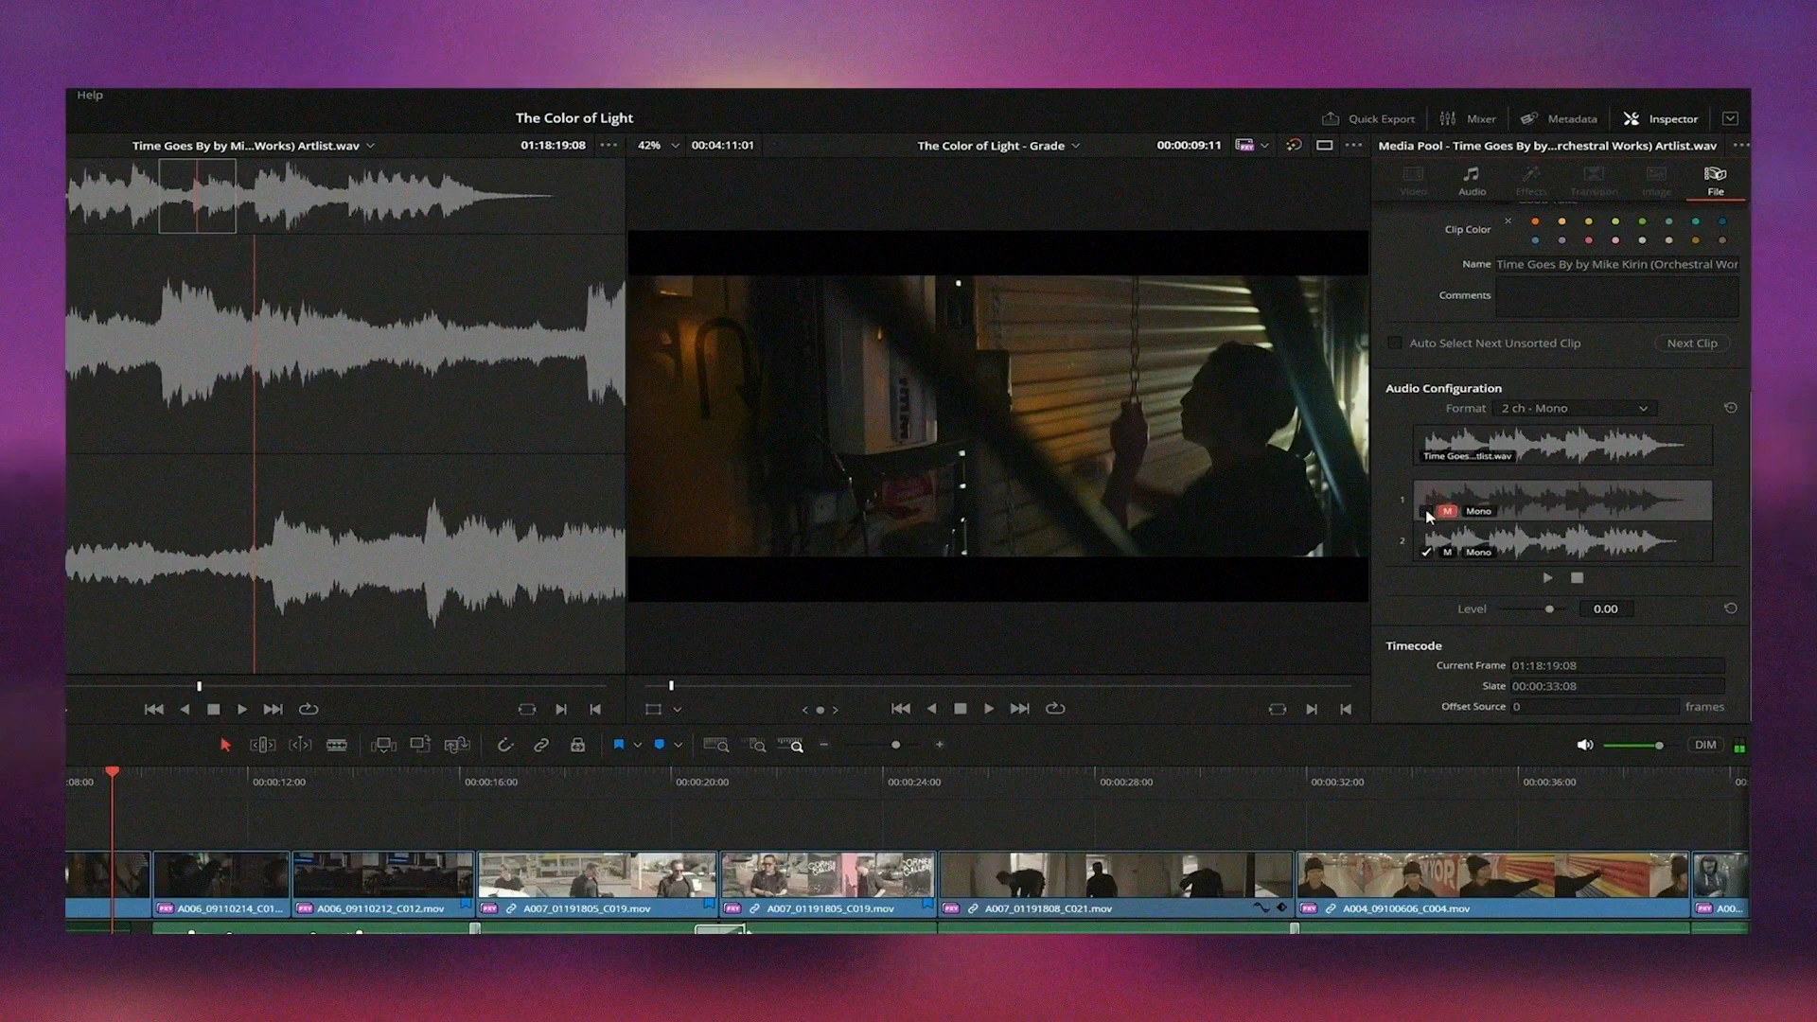